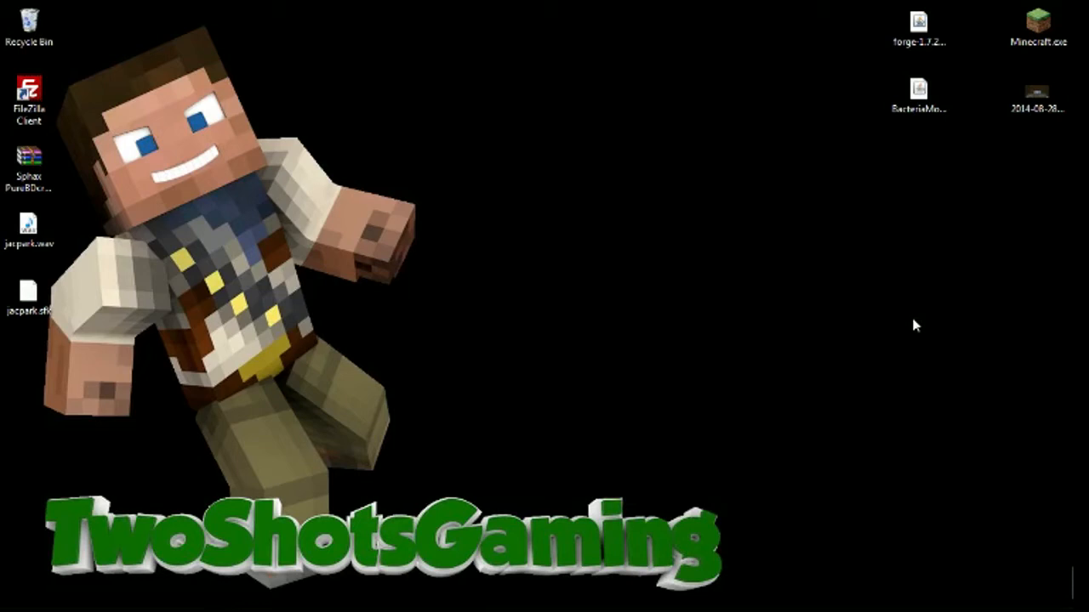
mouse_move(808, 210)
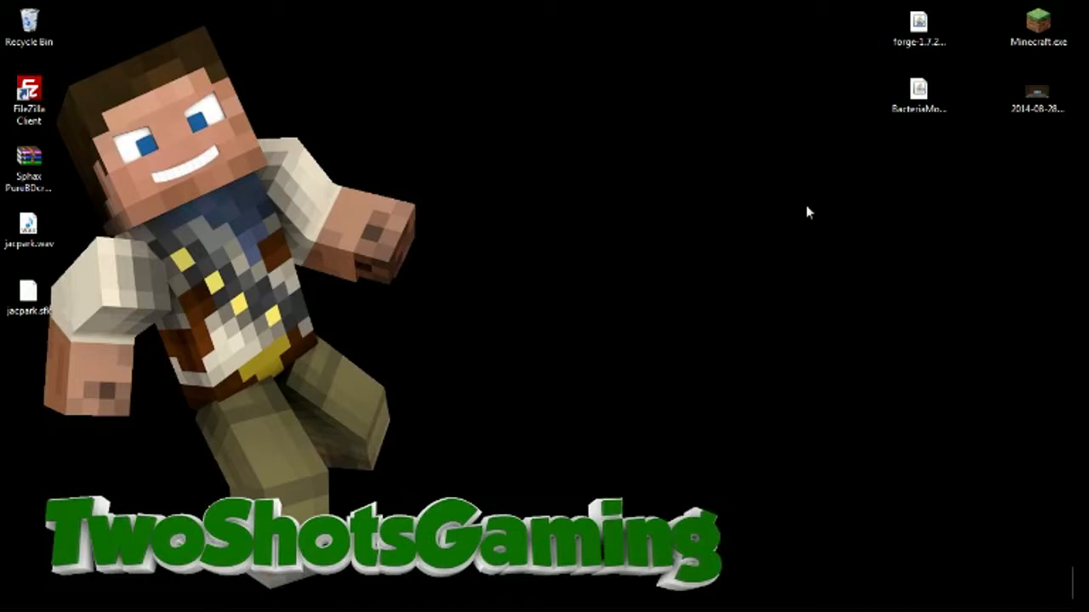
- Set the launcher profile to use release 1.7.2 and save the profile
left_click(918, 94)
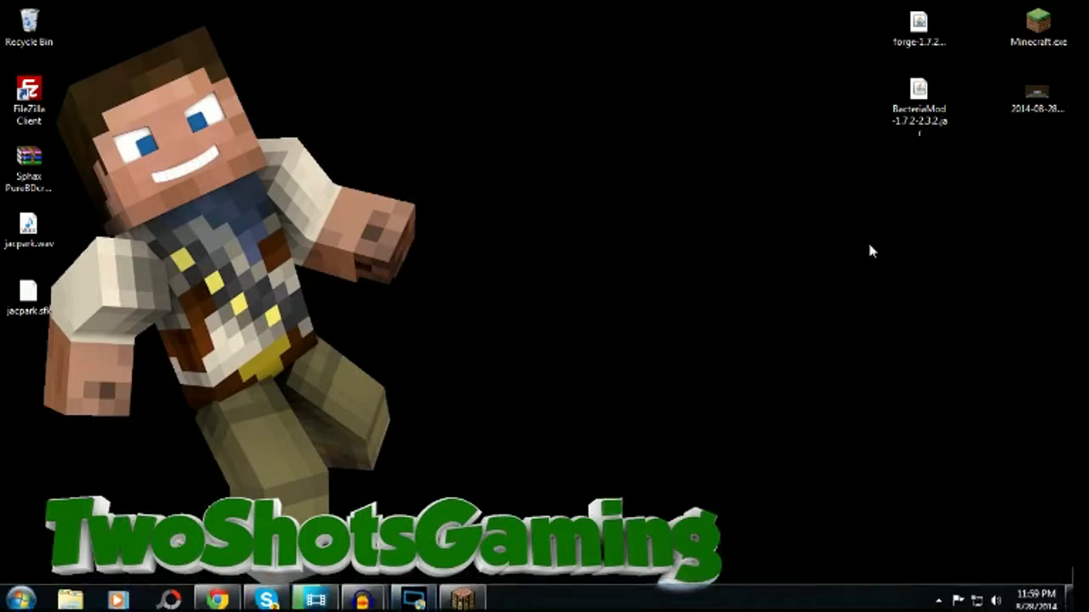
double_click(1036, 25)
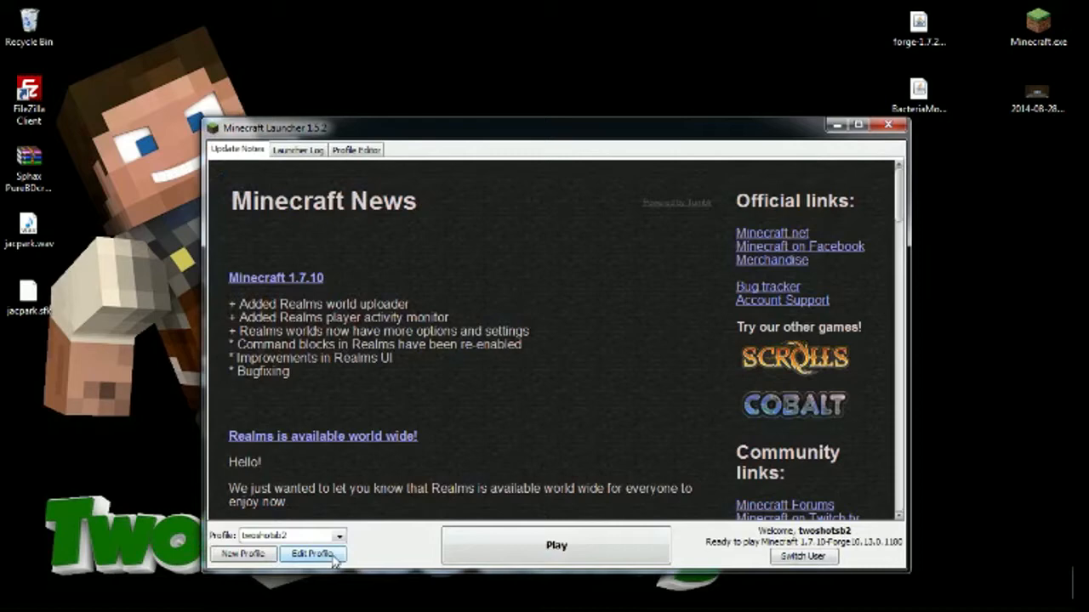
left_click(311, 554)
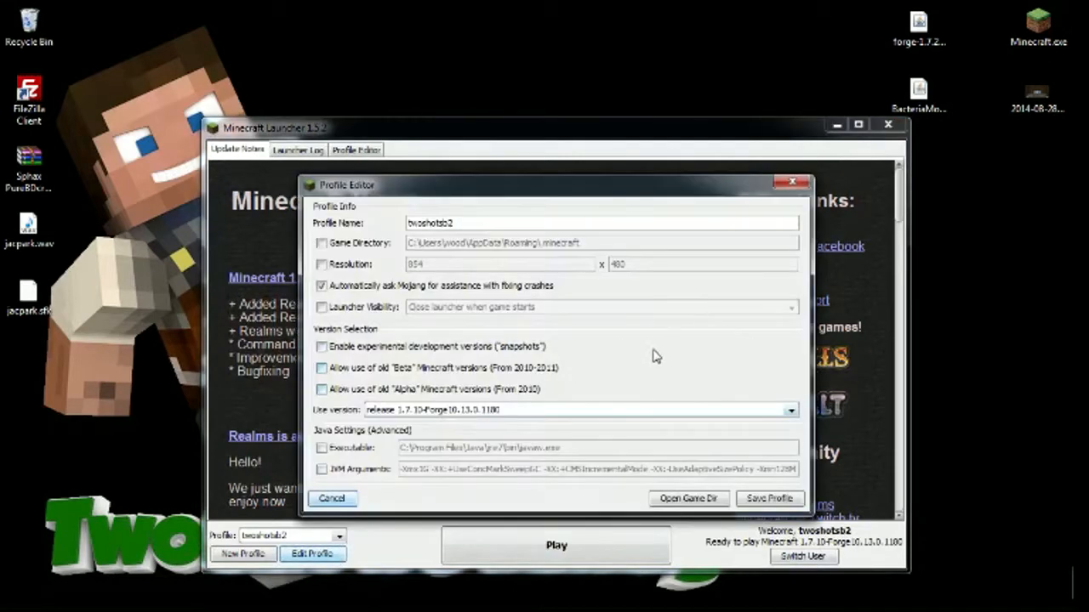
left_click(789, 409)
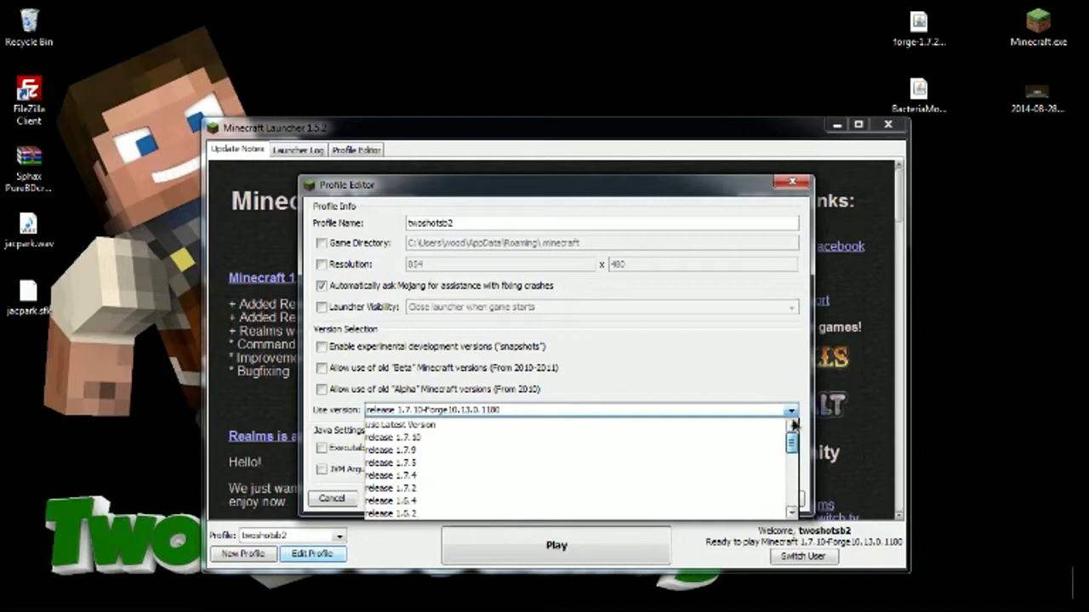
left_click(392, 486)
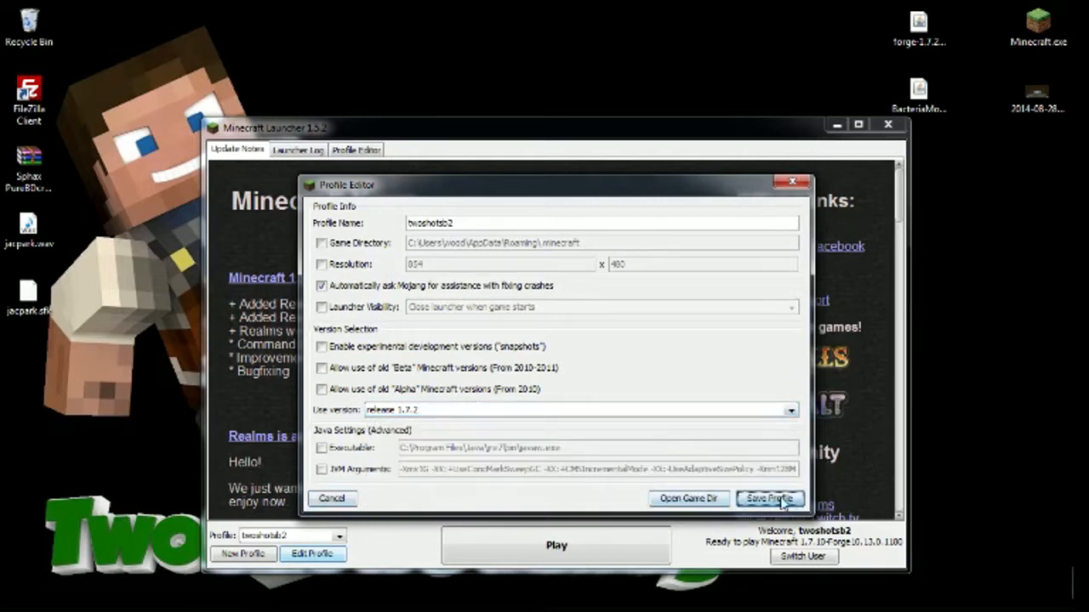
left_click(769, 498)
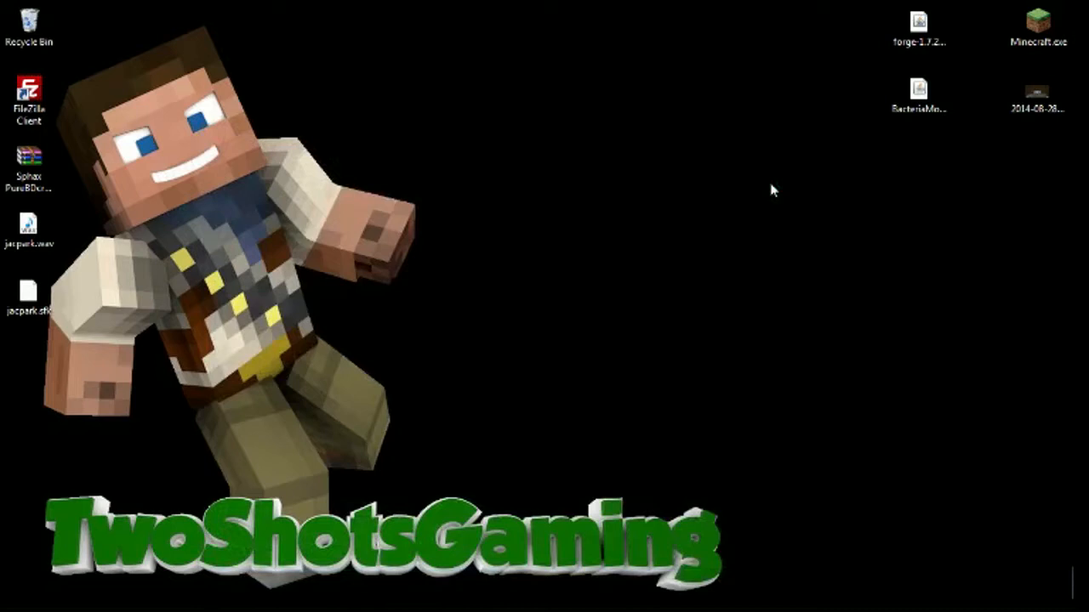
- Launch vanilla Minecraft 1.7.2 once and quit back to the desktop
double_click(1037, 20)
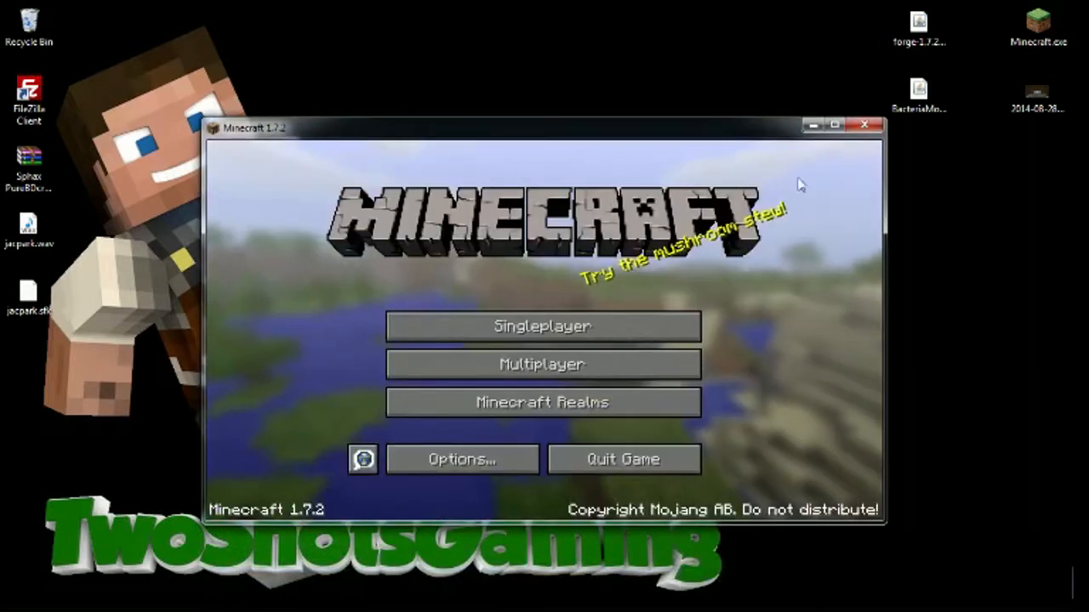
left_click(864, 126)
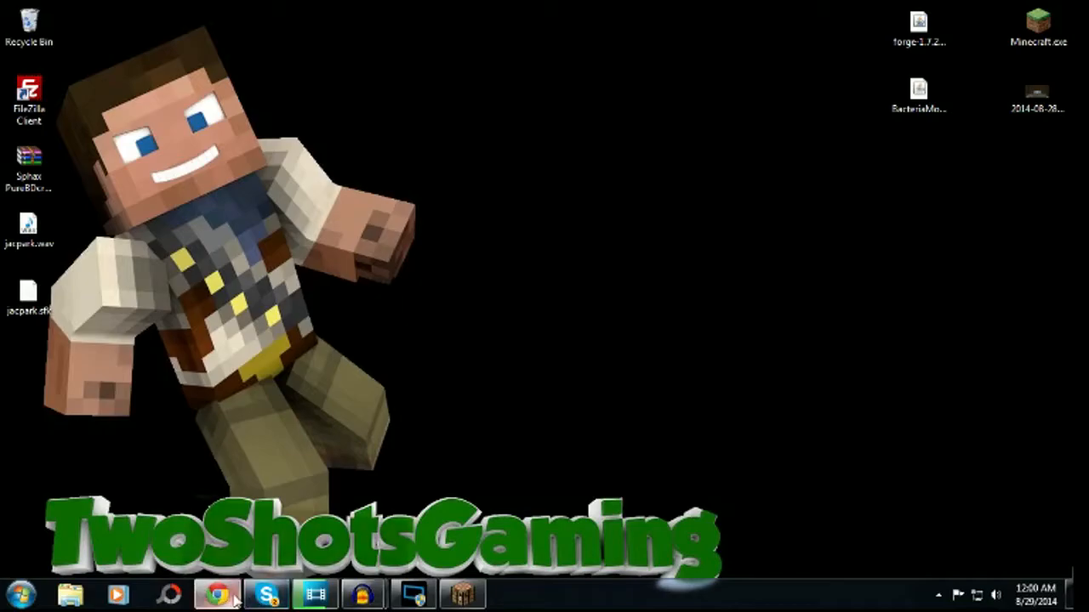
- Follow the 'All mods, all versions' link past the adf.ly prompt to the Minecraft Forge forums
left_click(218, 594)
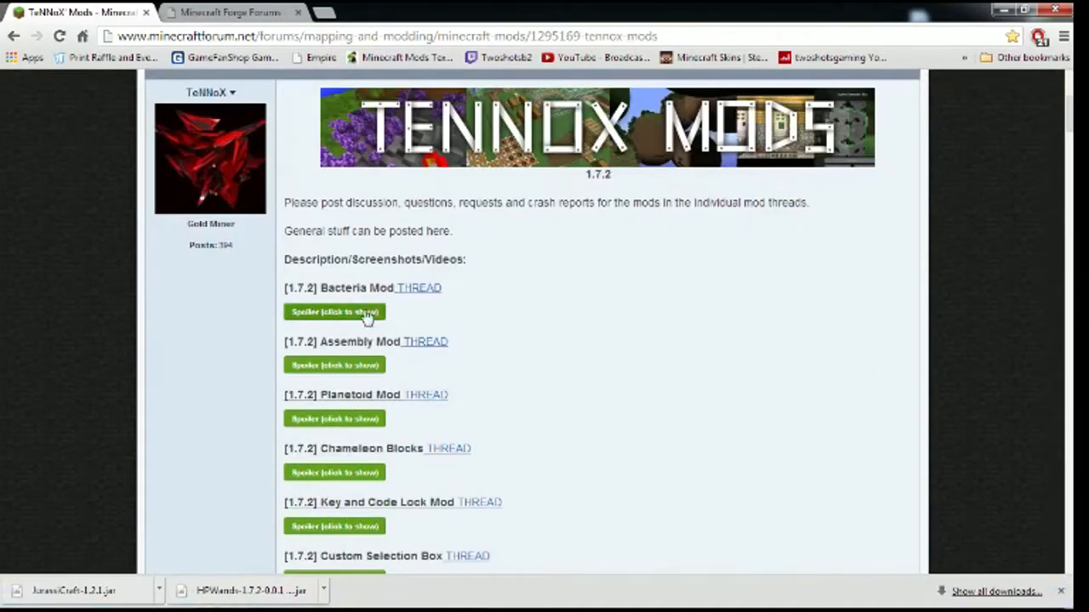
scroll("down", 3)
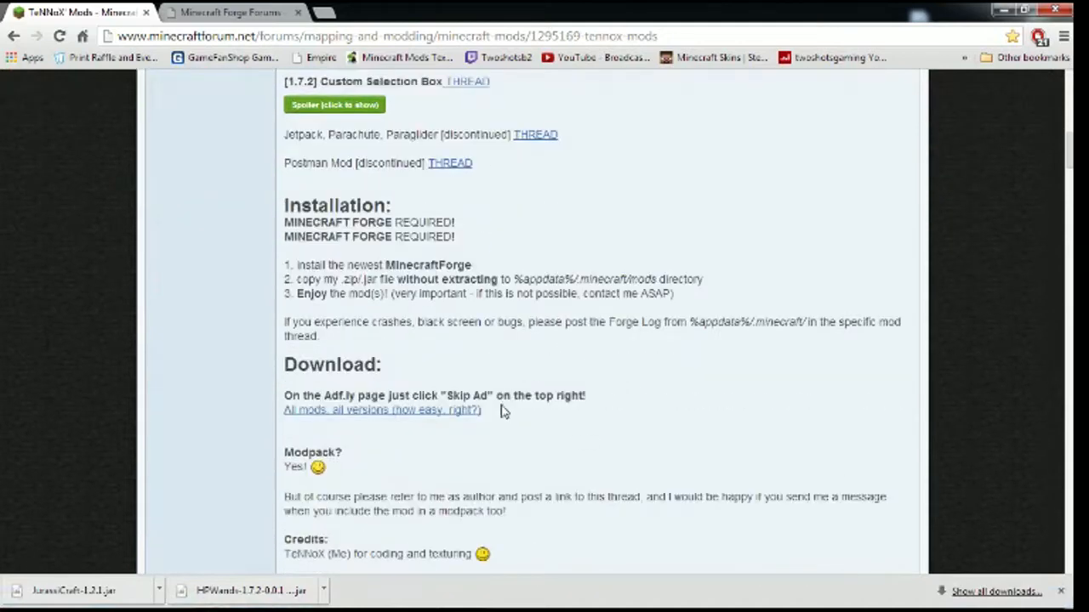
left_click(381, 409)
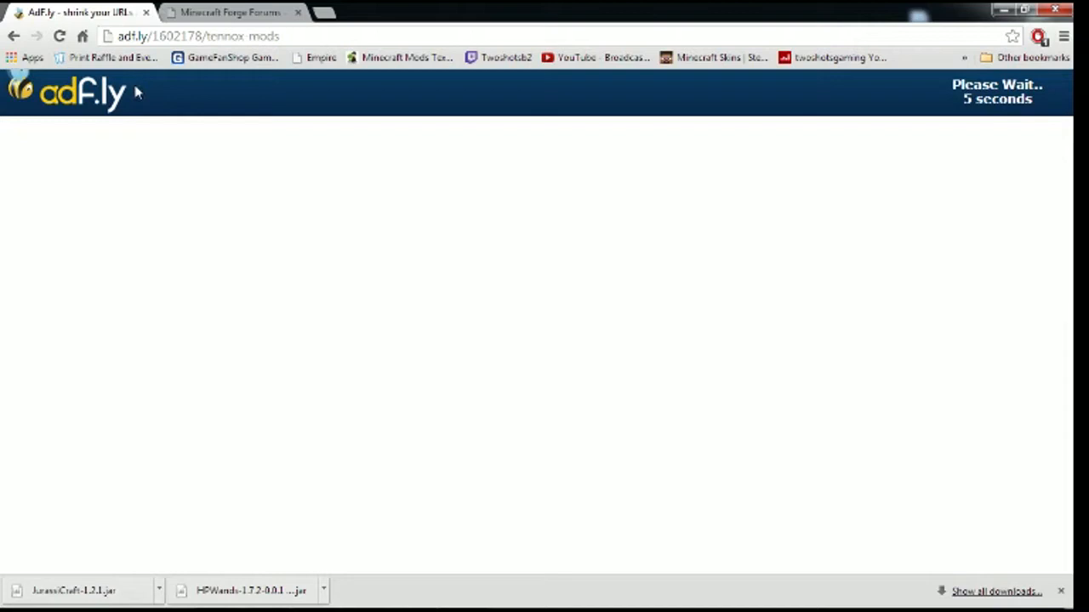
left_click(230, 12)
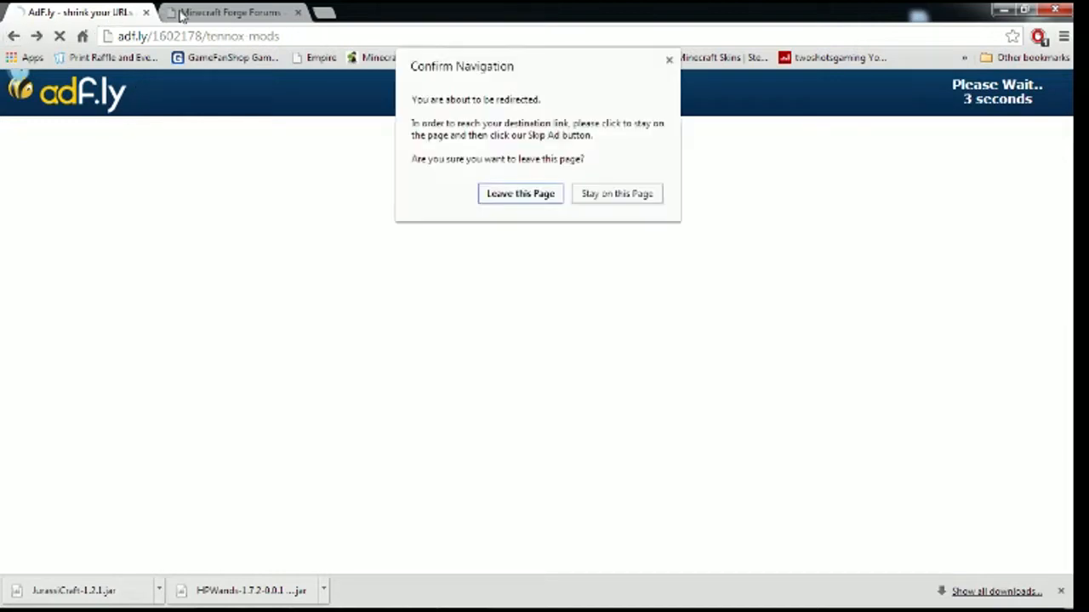
left_click(520, 194)
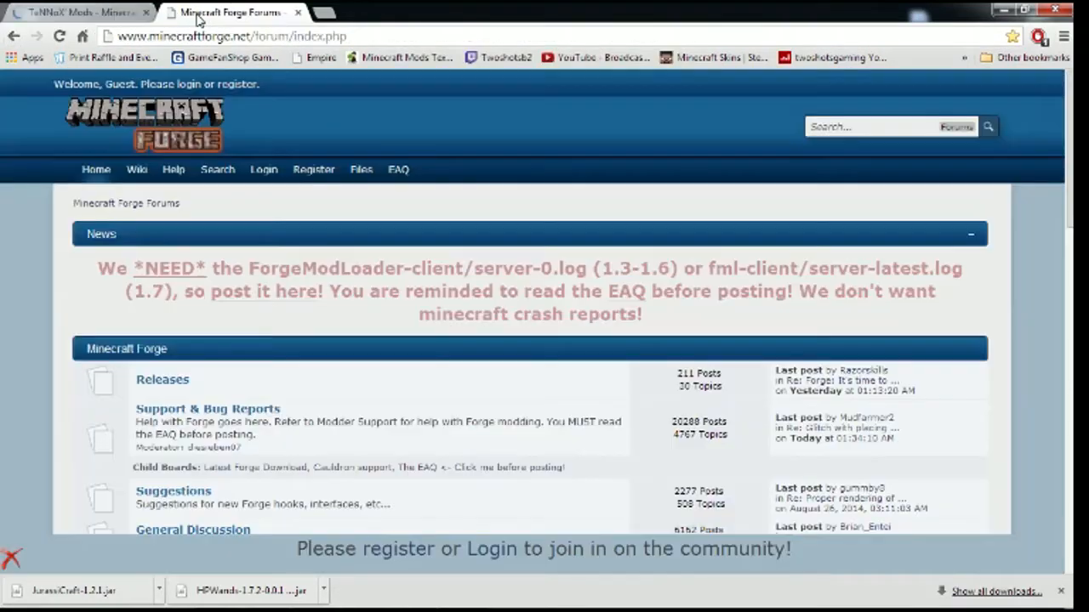
- Reach the Forge Releases board and its downloads page listing installers per Minecraft version
scroll("down", 3)
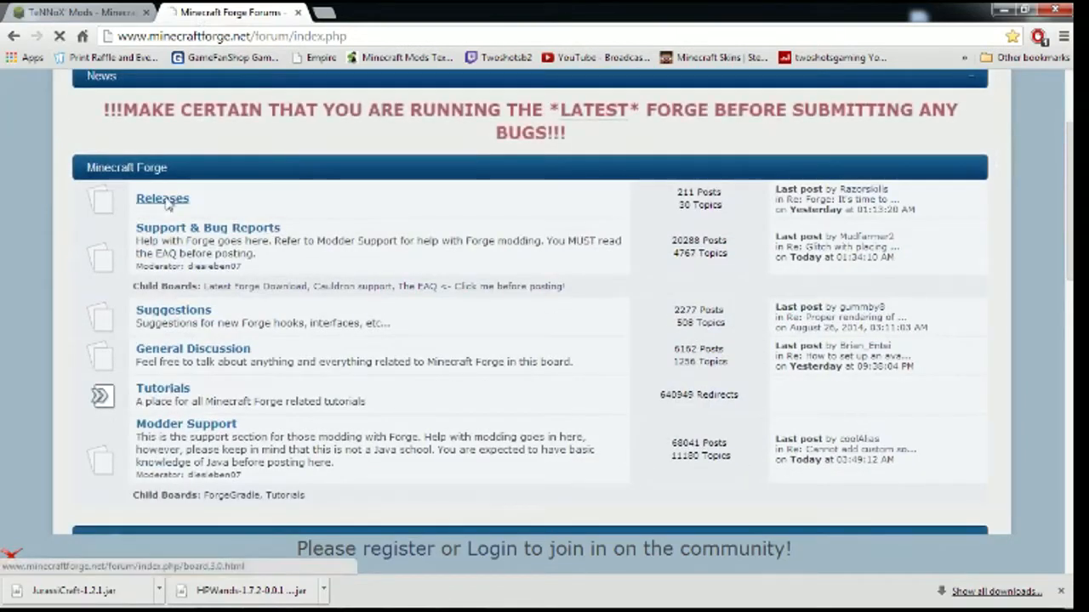
left_click(162, 197)
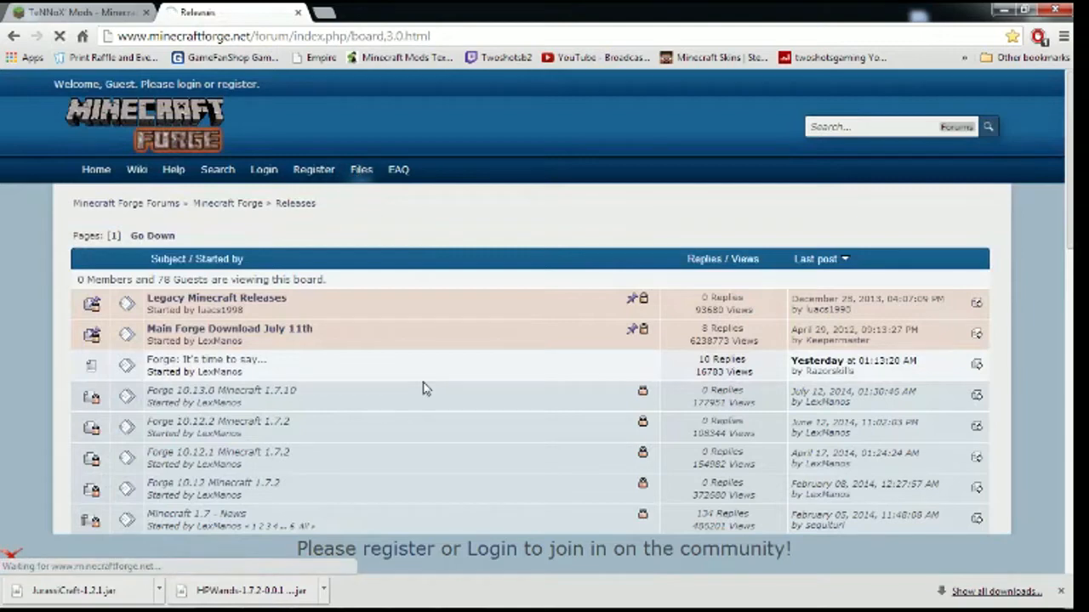
left_click(360, 171)
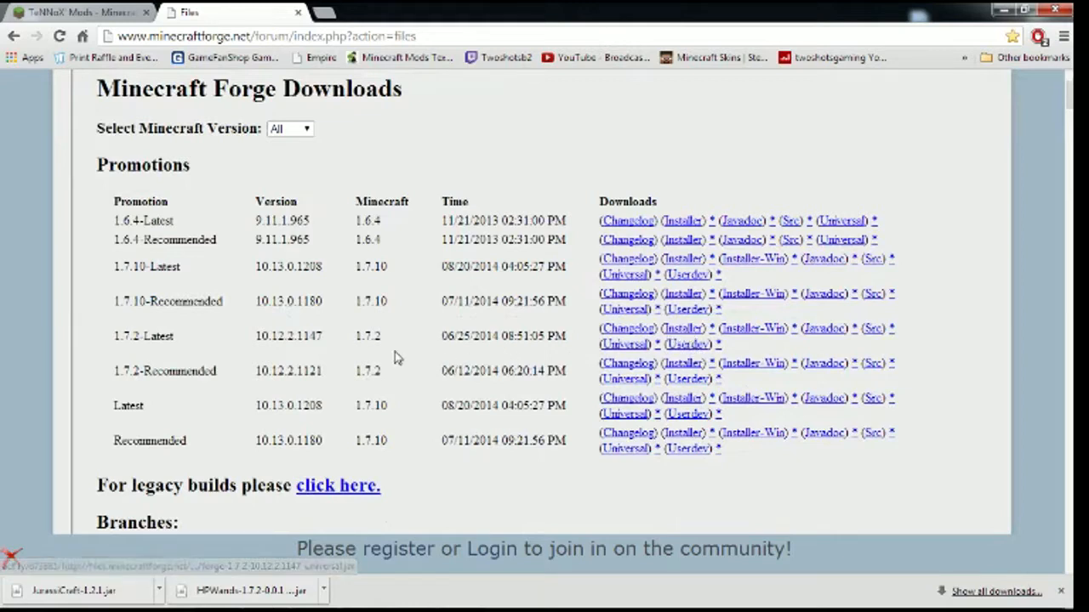
mouse_move(614, 378)
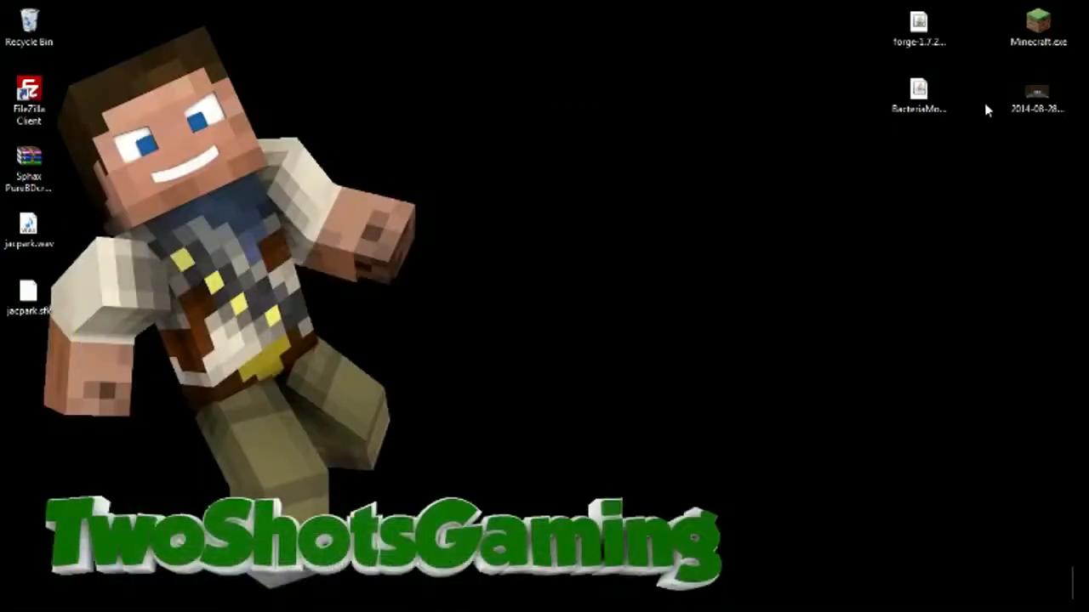
- Drag the forge-1.7.2 installer to mid-desktop and show its file options
left_click_drag(918, 21, 680, 241)
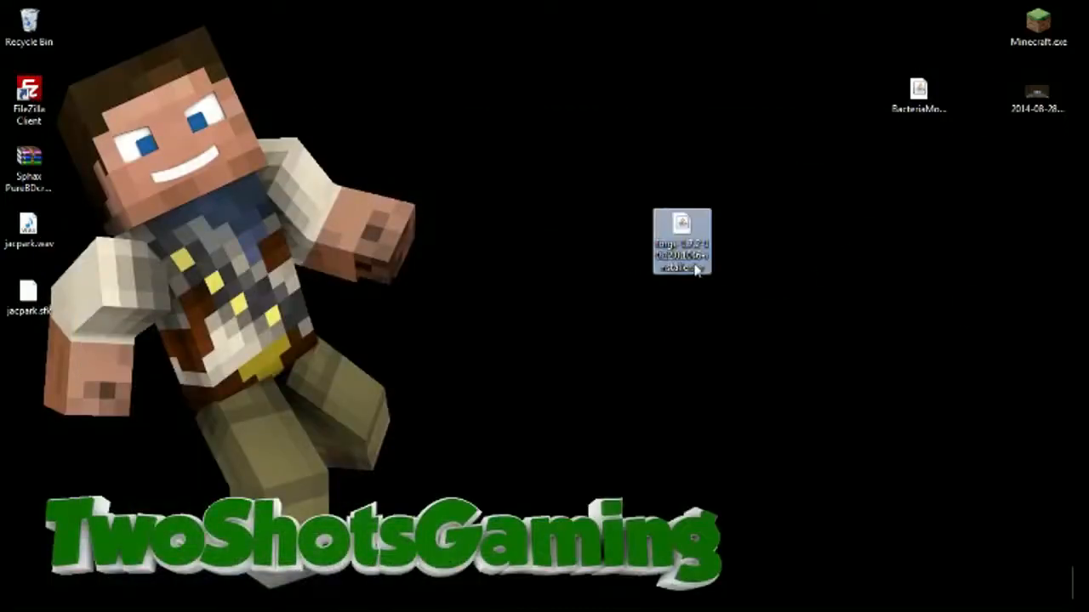
right_click(680, 241)
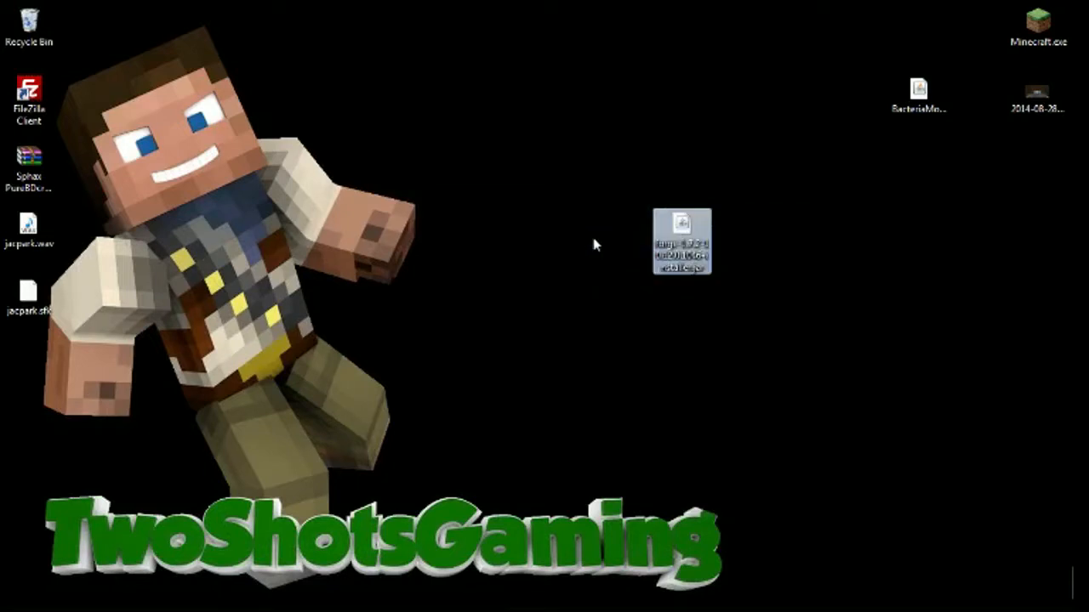
- Install the Forge 10.12.0.1046 client profile into the Minecraft launcher
double_click(681, 242)
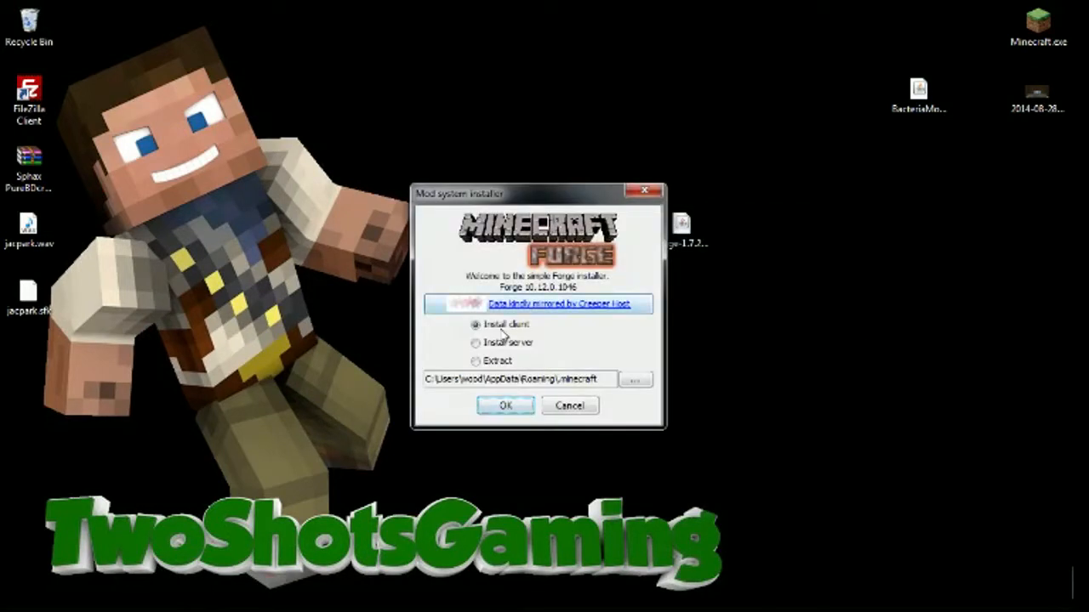
left_click(505, 405)
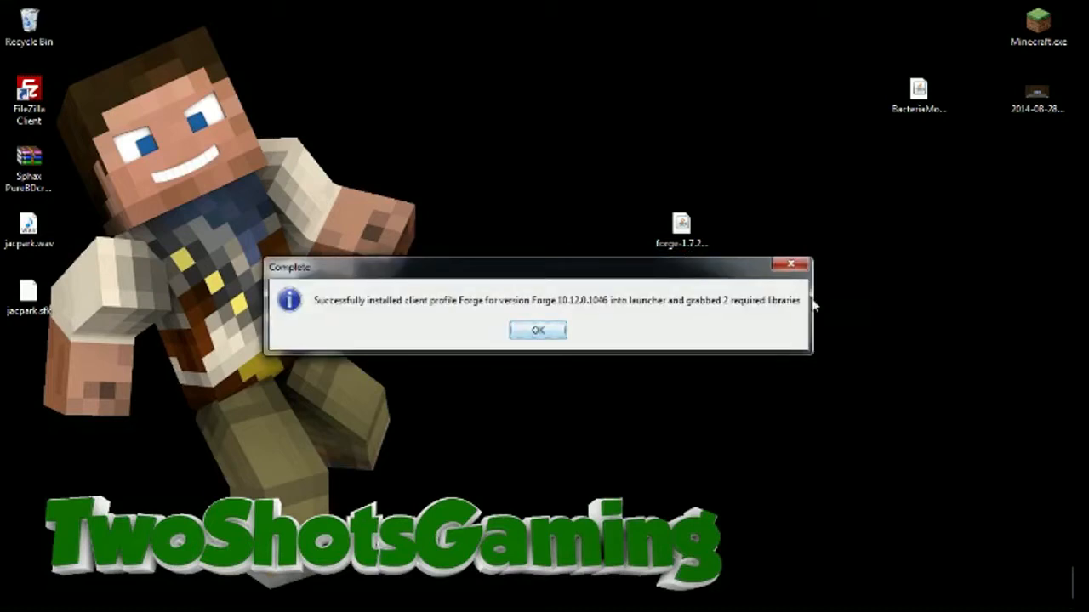
left_click(538, 330)
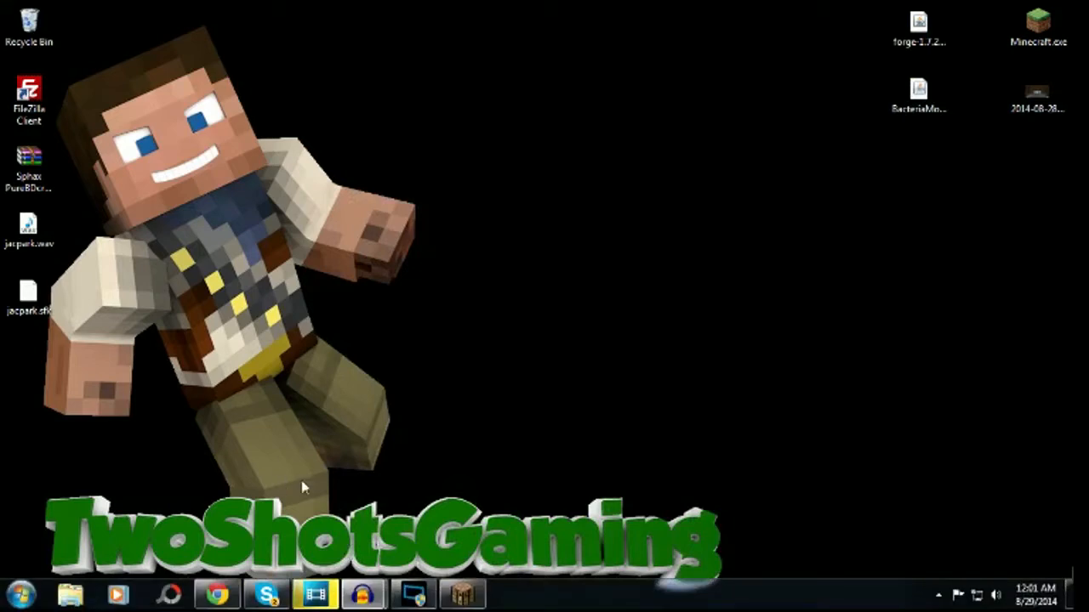
- Open the AppData\Roaming folder in Explorer via the Run box with %appdata%
key("Win+r")
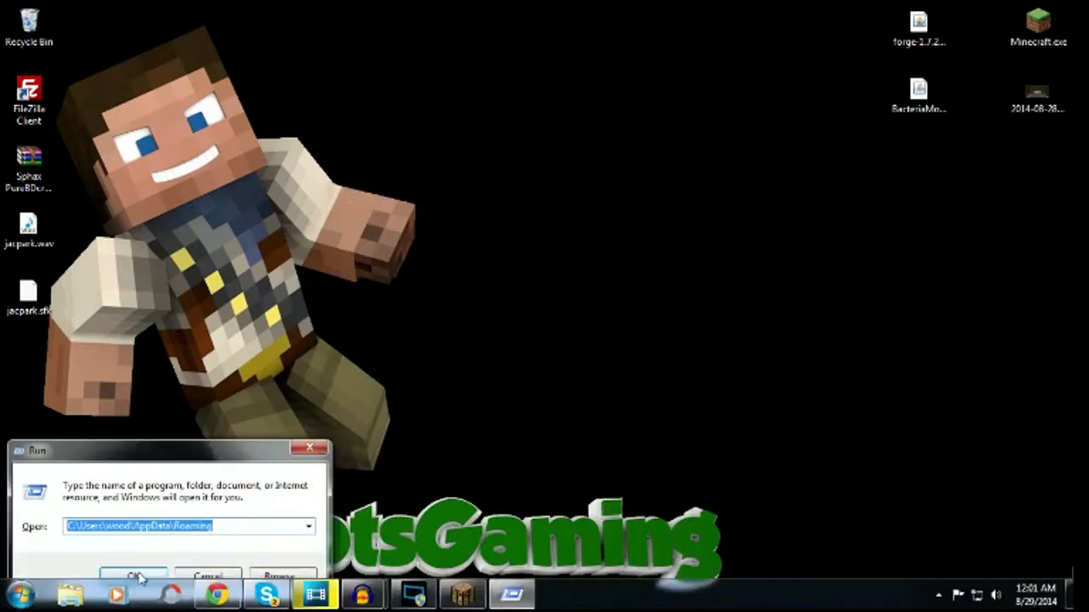
left_click(133, 575)
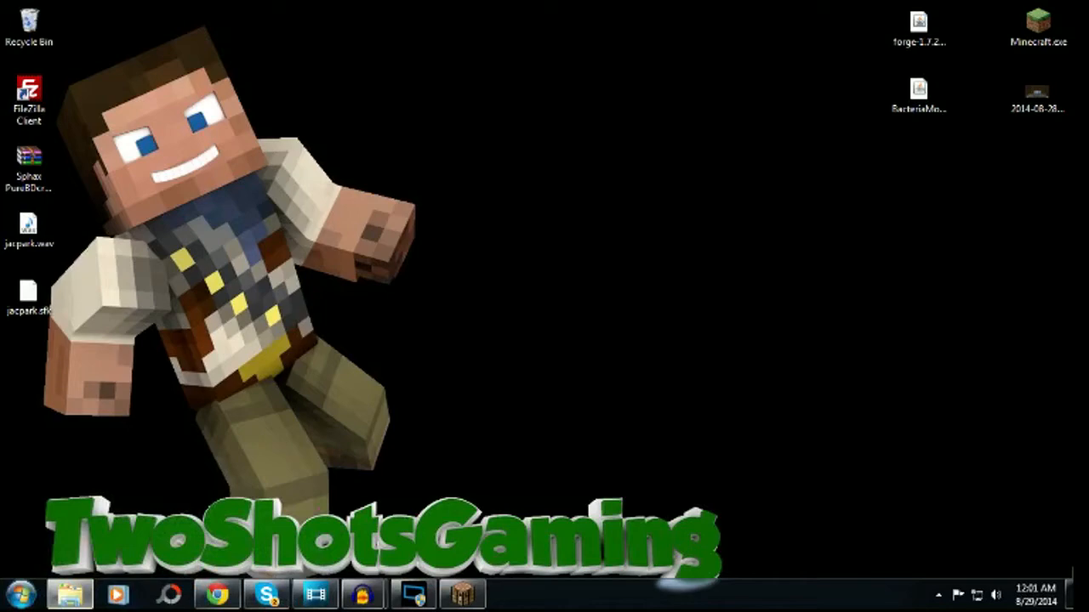
left_click(70, 594)
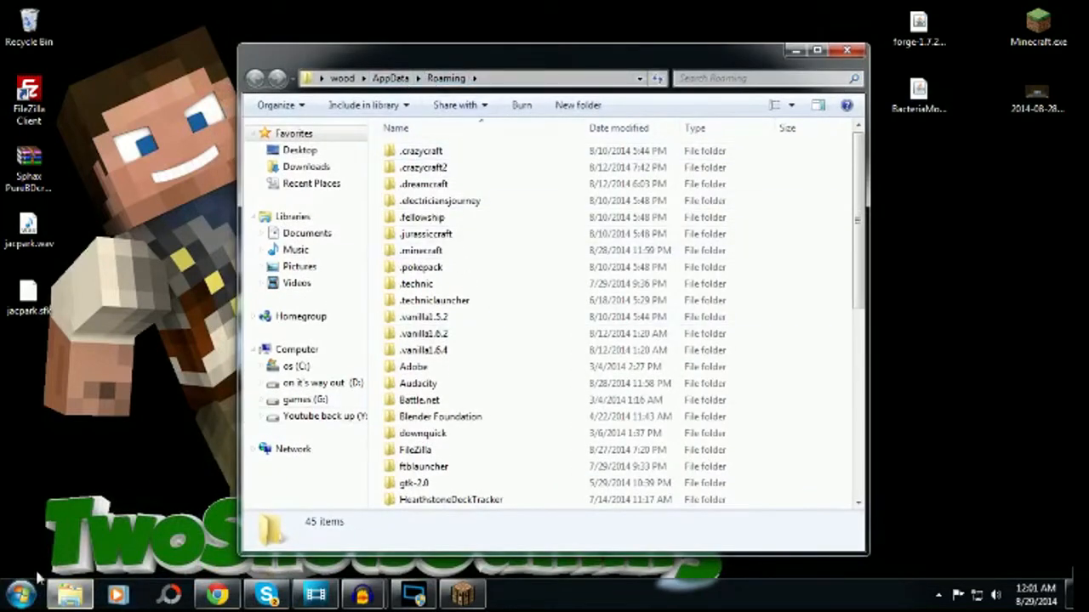
- Open .minecraft and check that the old mods folder holds JurassiCraft 1.2.1.jar
left_click(18, 594)
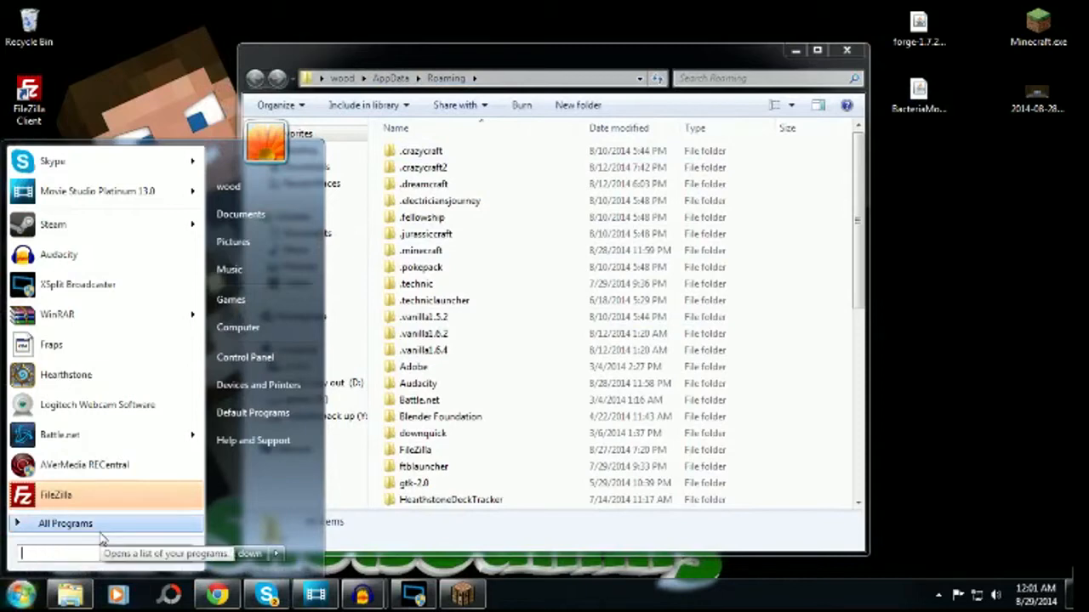
type("%appd")
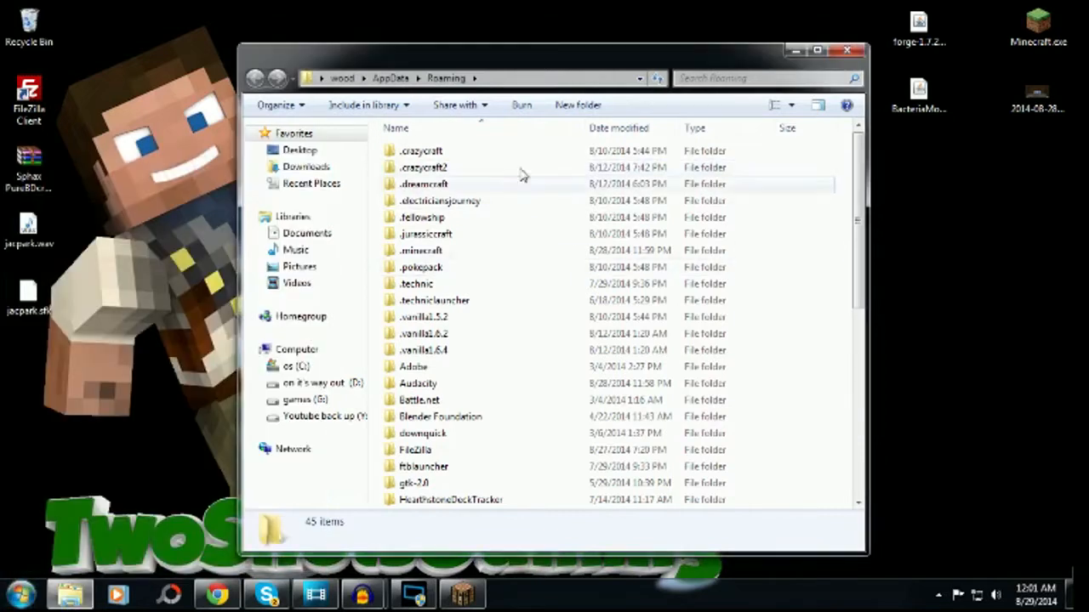
mouse_move(436, 250)
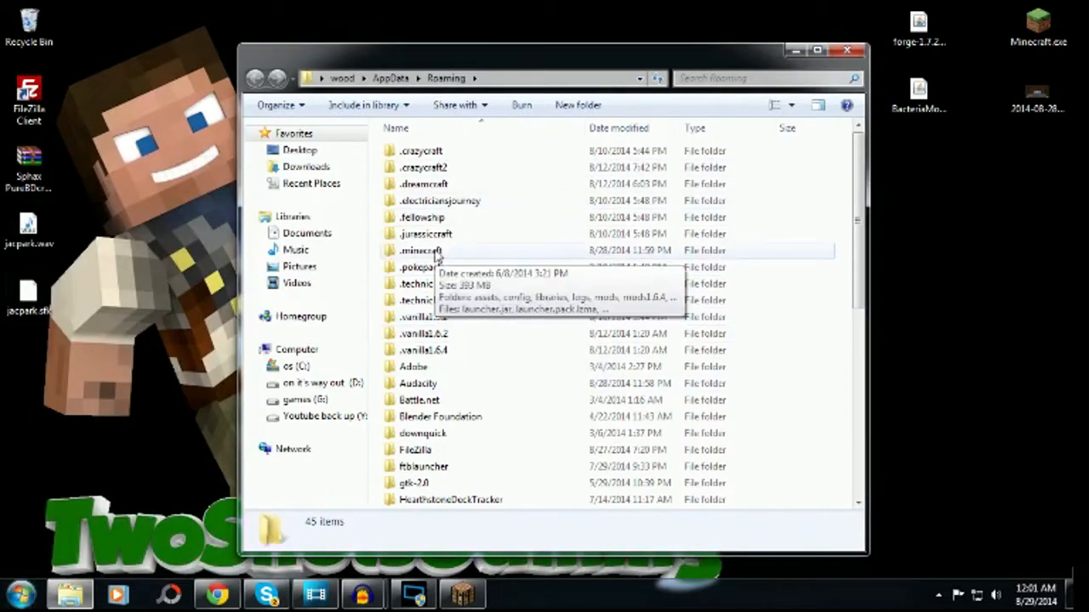
double_click(419, 250)
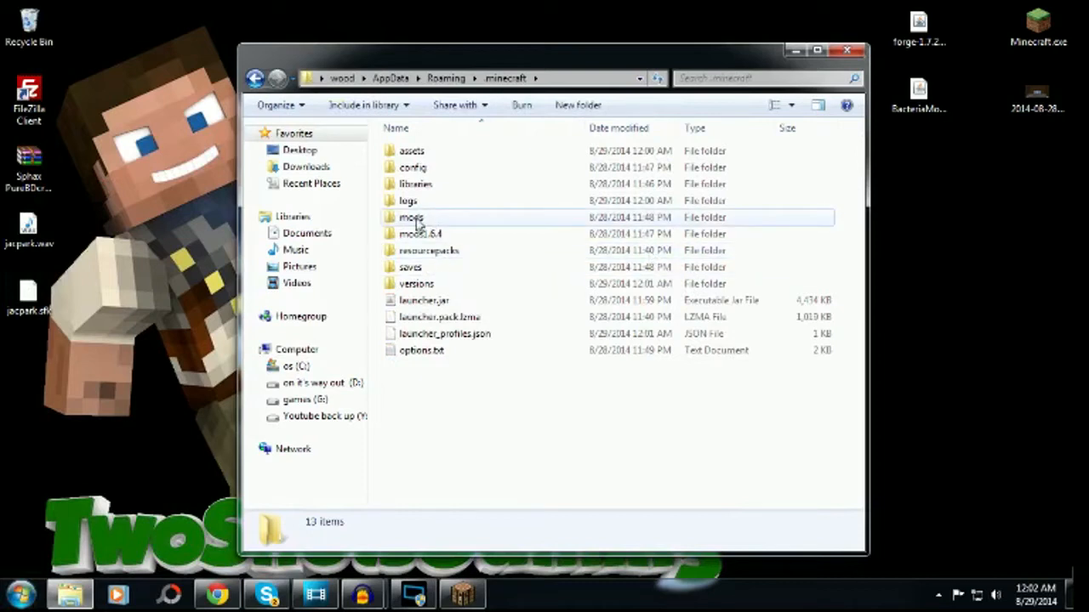
double_click(411, 217)
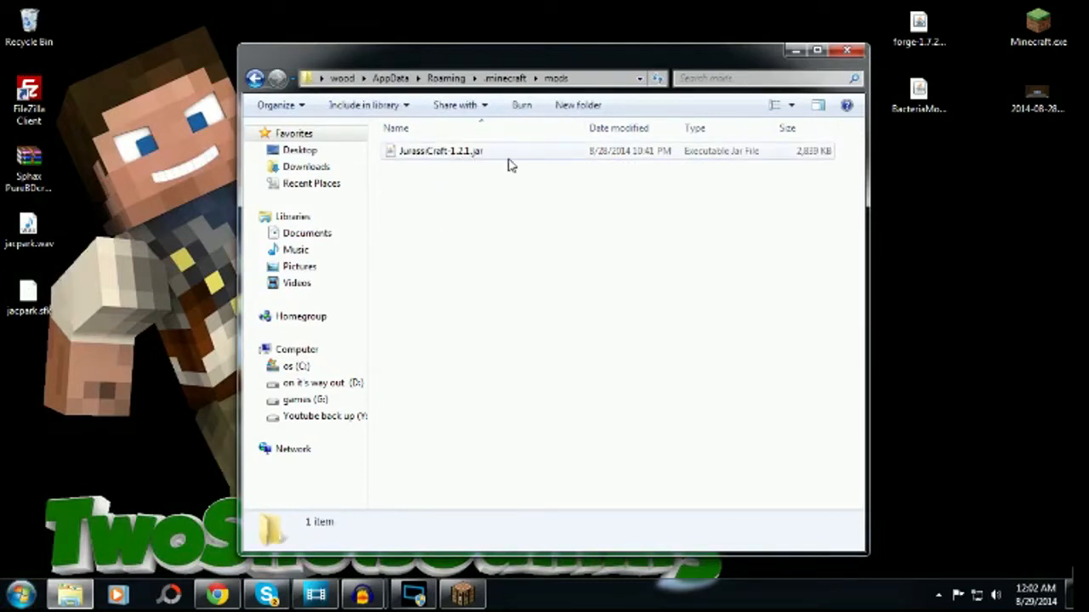
left_click(440, 150)
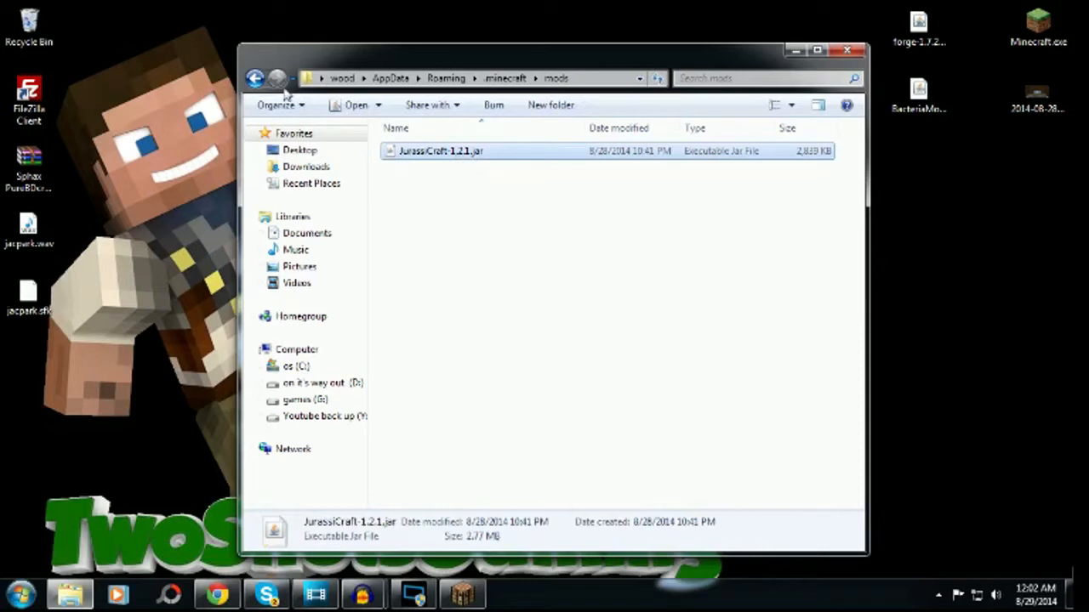
left_click(255, 78)
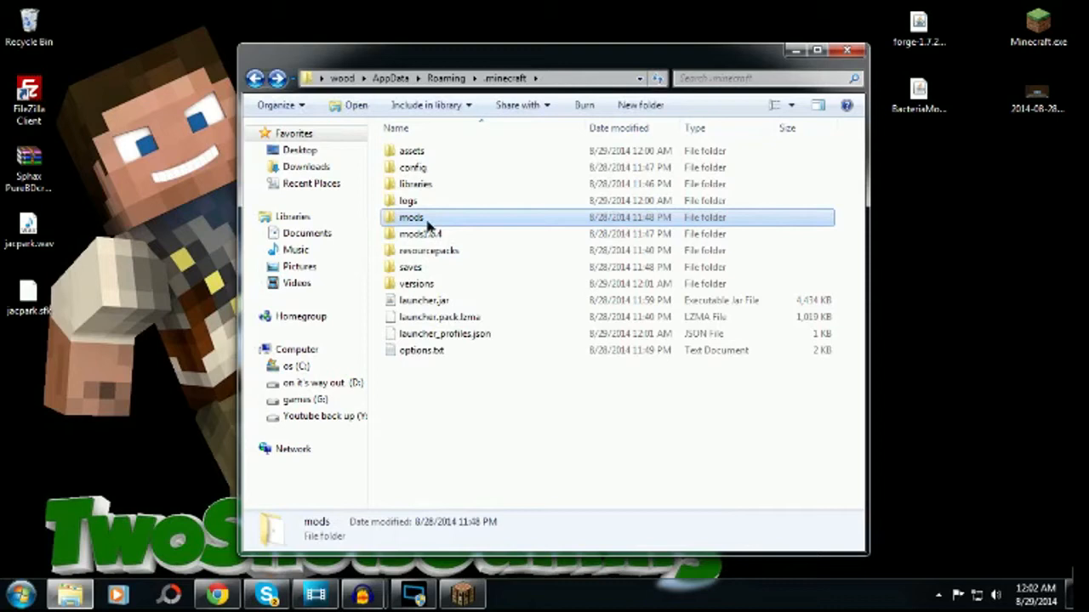
- Delete the old mods folder, retrying past the folder-in-use warning, leaving mods1.6.4
double_click(411, 218)
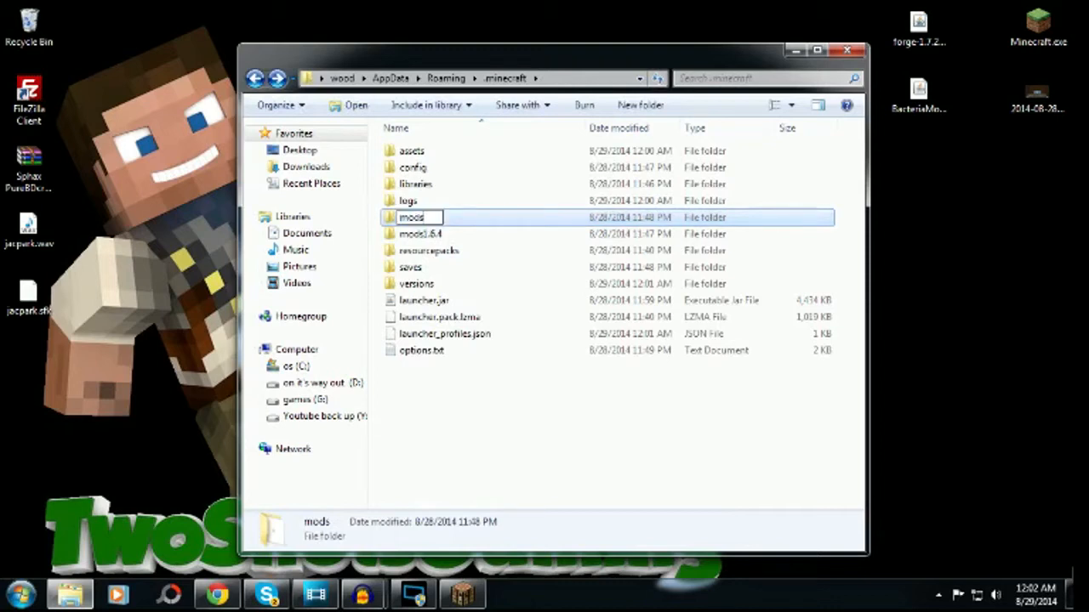
type("1")
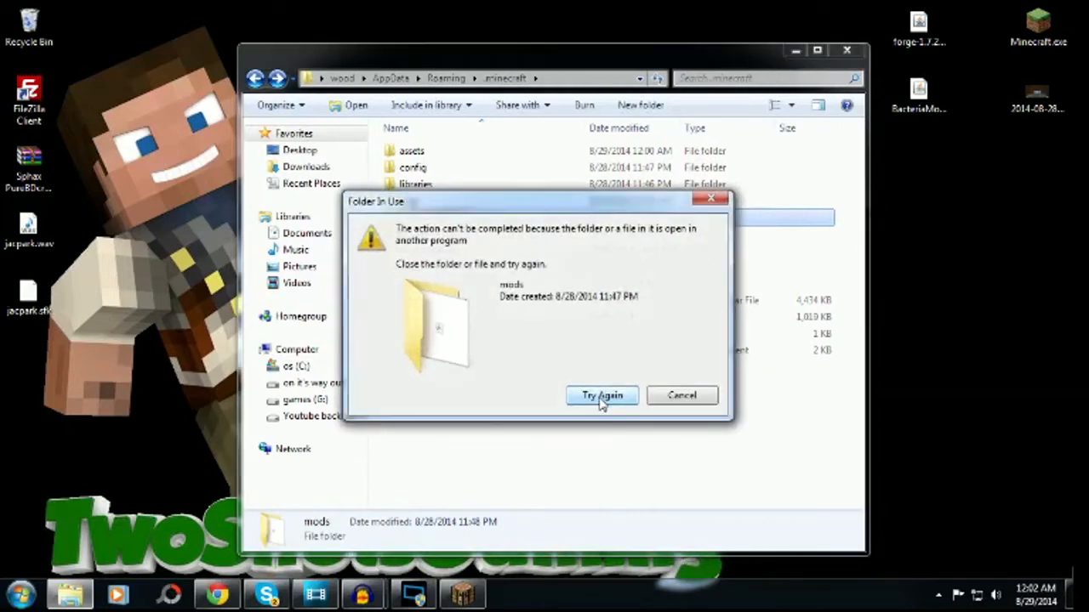
left_click(602, 395)
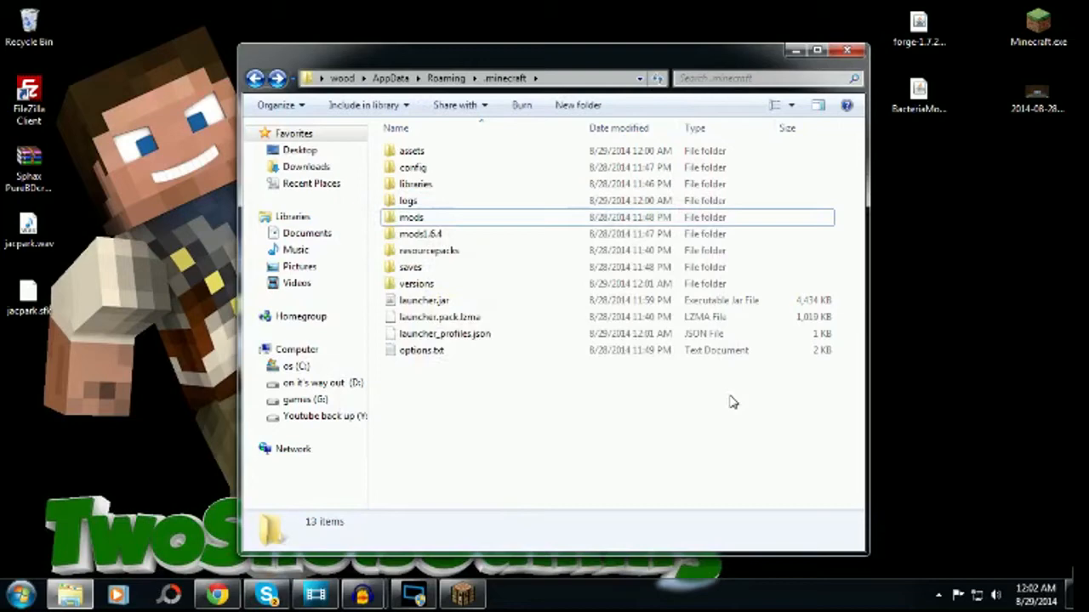
left_click(412, 218)
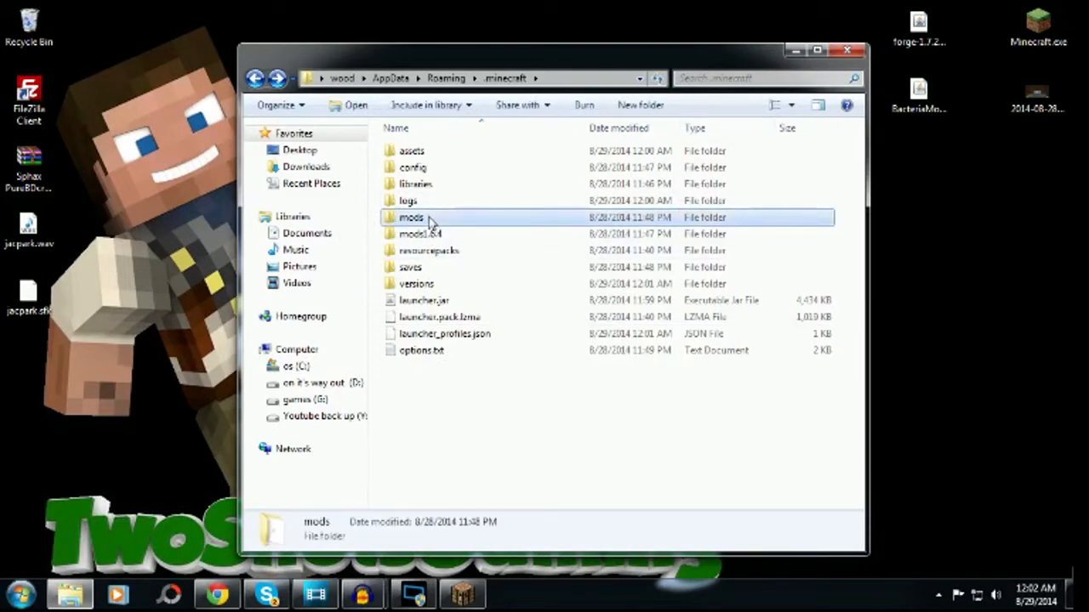
right_click(411, 217)
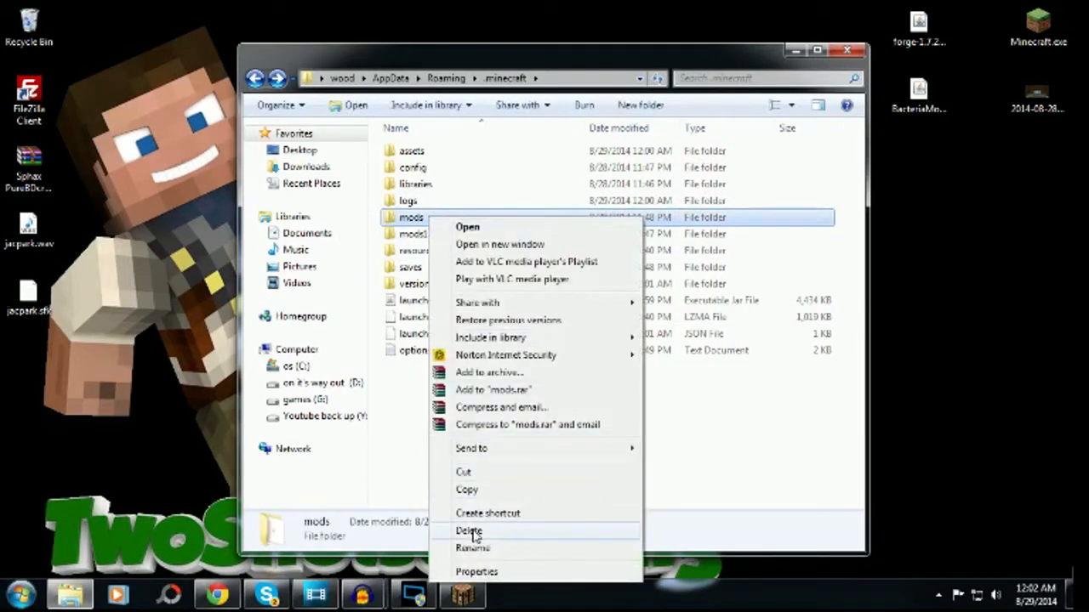
left_click(470, 531)
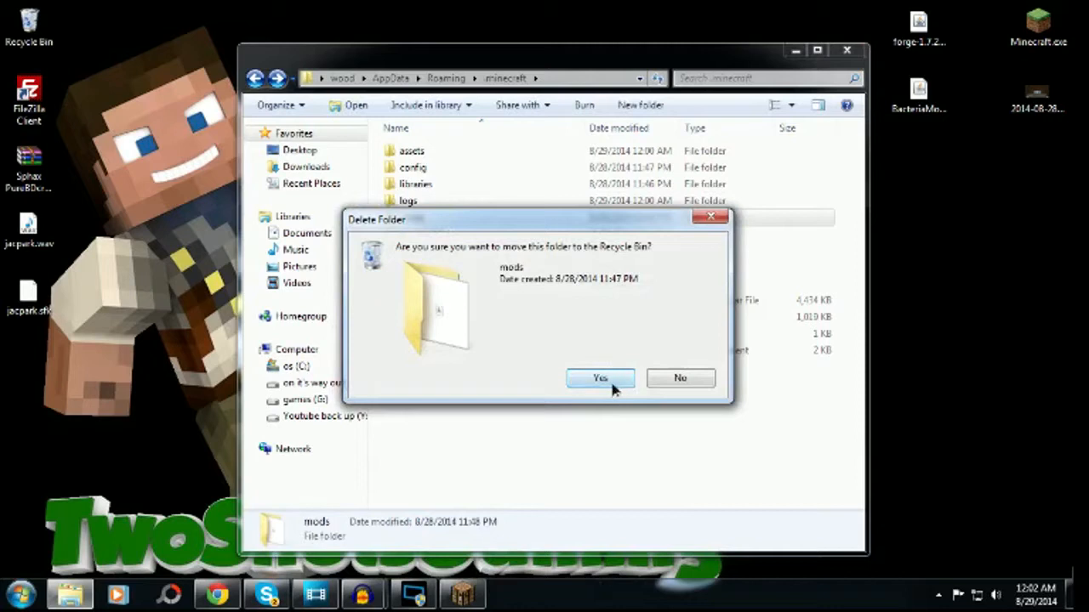
left_click(599, 378)
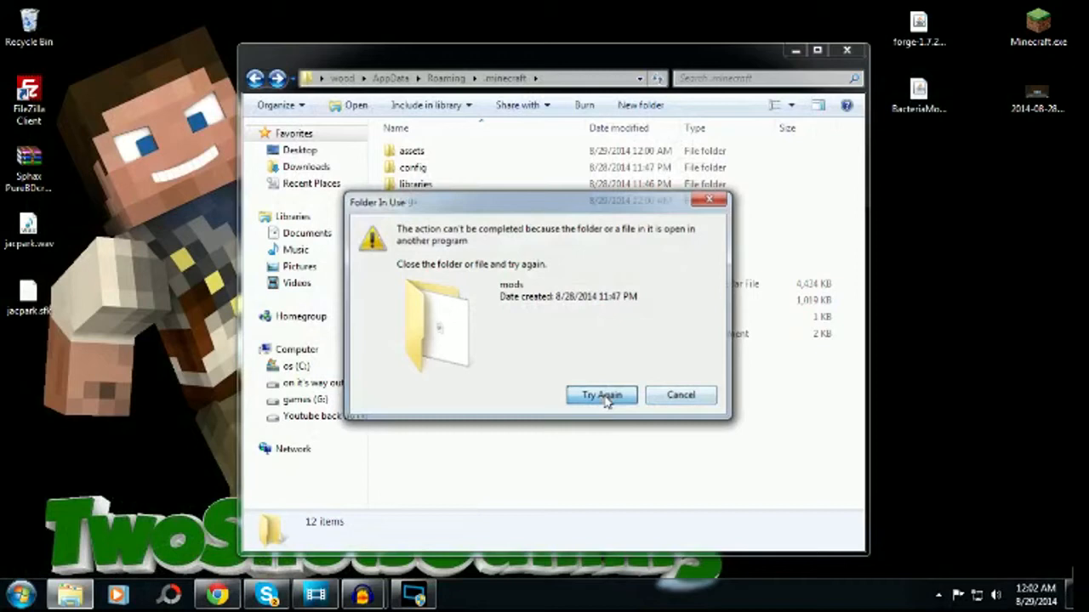
left_click(601, 395)
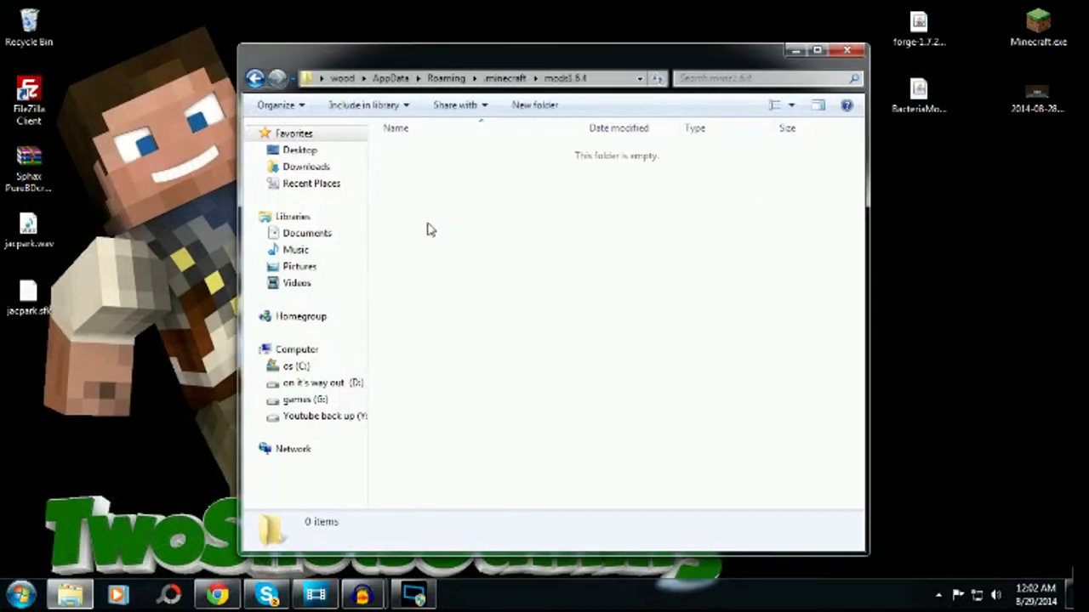
left_click(255, 78)
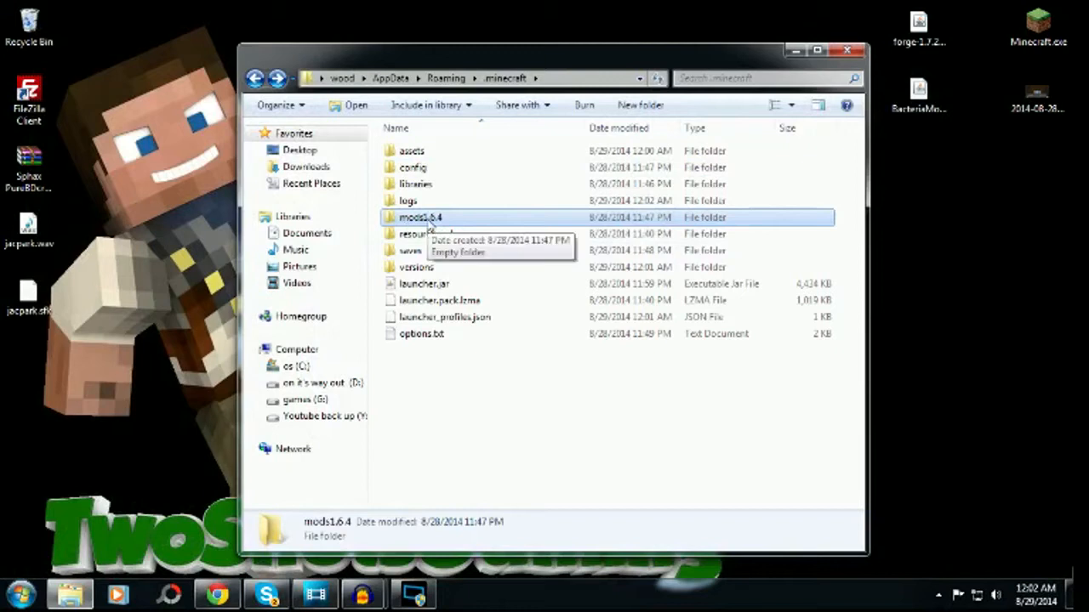
mouse_move(478, 219)
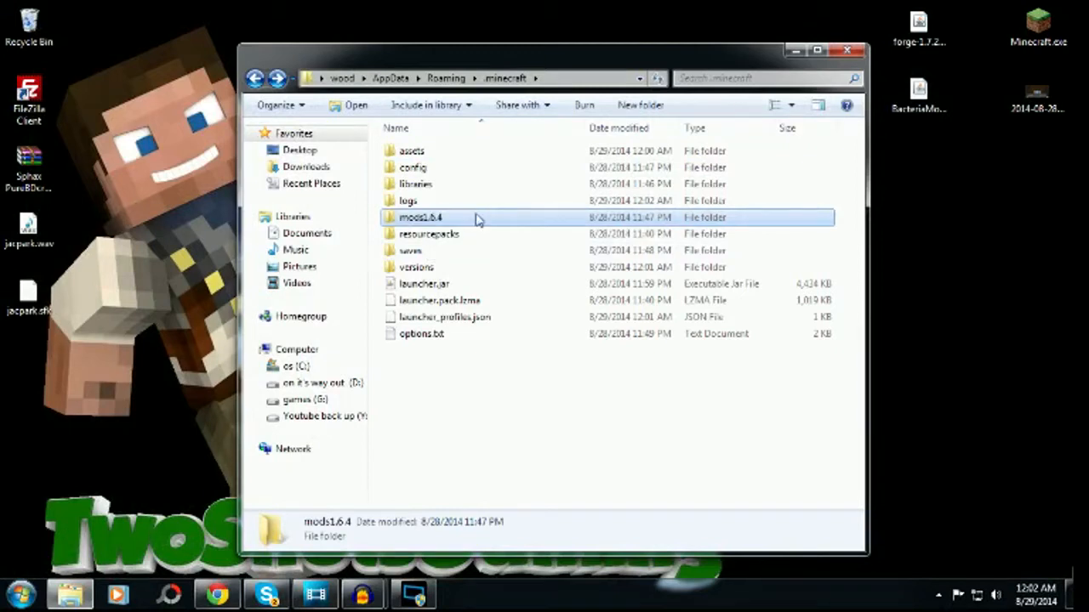
- Create a lowercase mods folder, confirm the BacteriaMod 1.7.2 jar is inside, and close Explorer
double_click(420, 218)
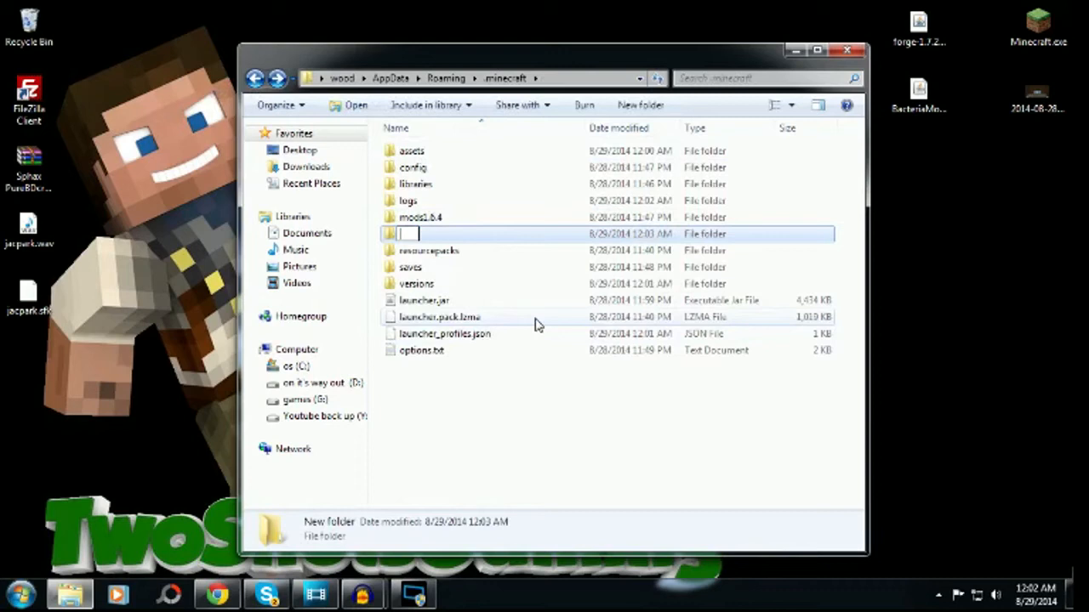
type("mods")
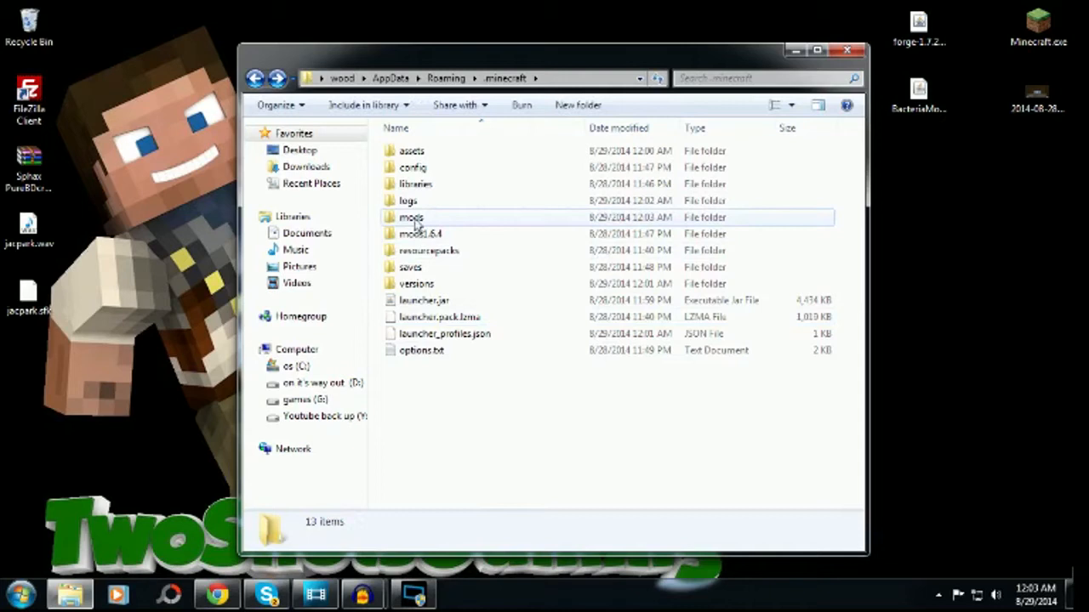
mouse_move(417, 234)
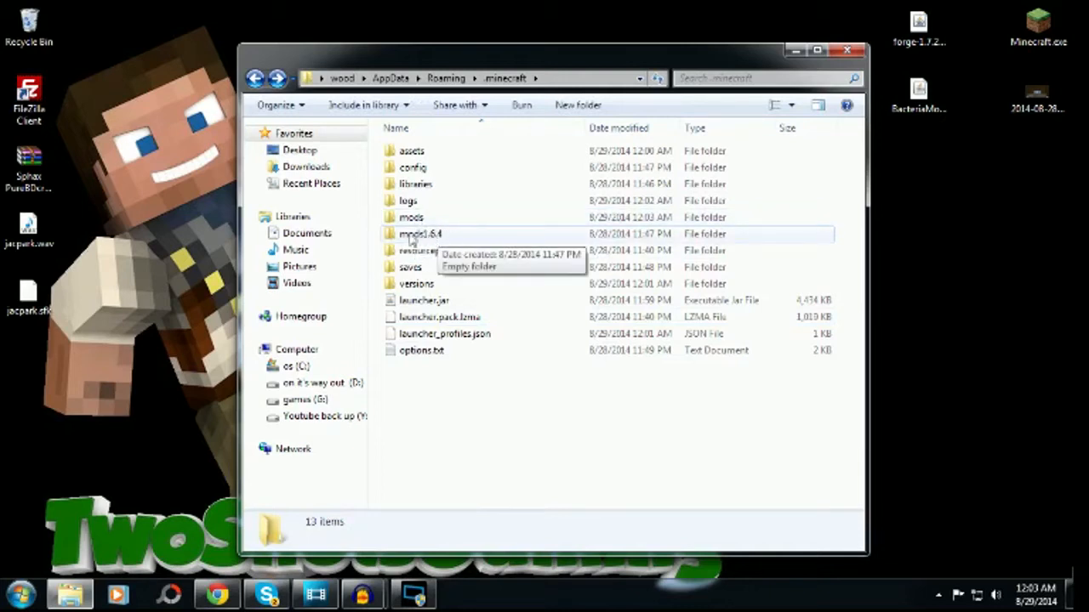
mouse_move(442, 238)
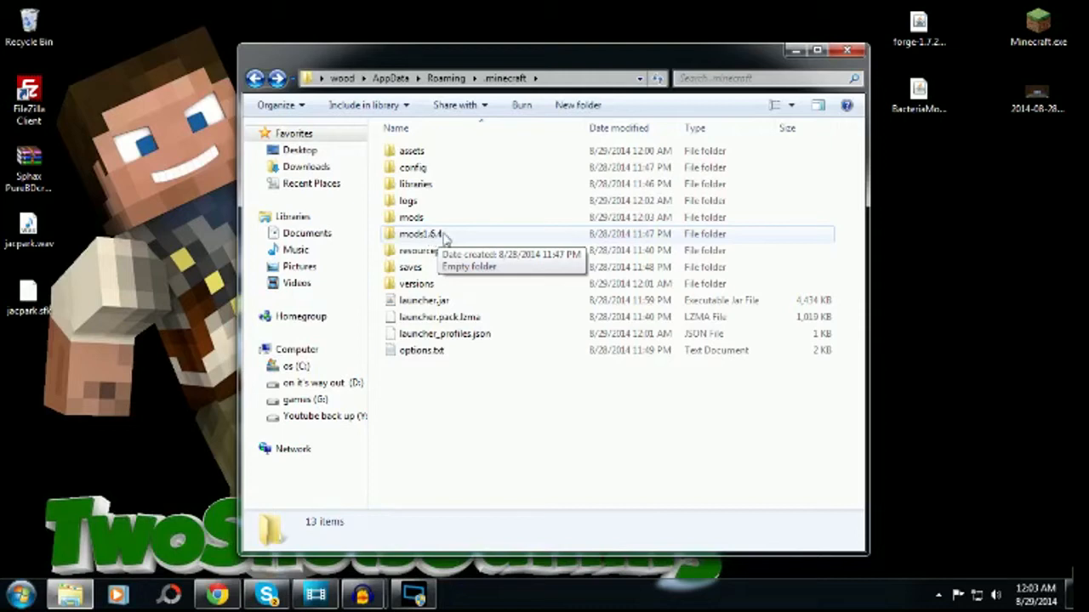
mouse_move(428, 250)
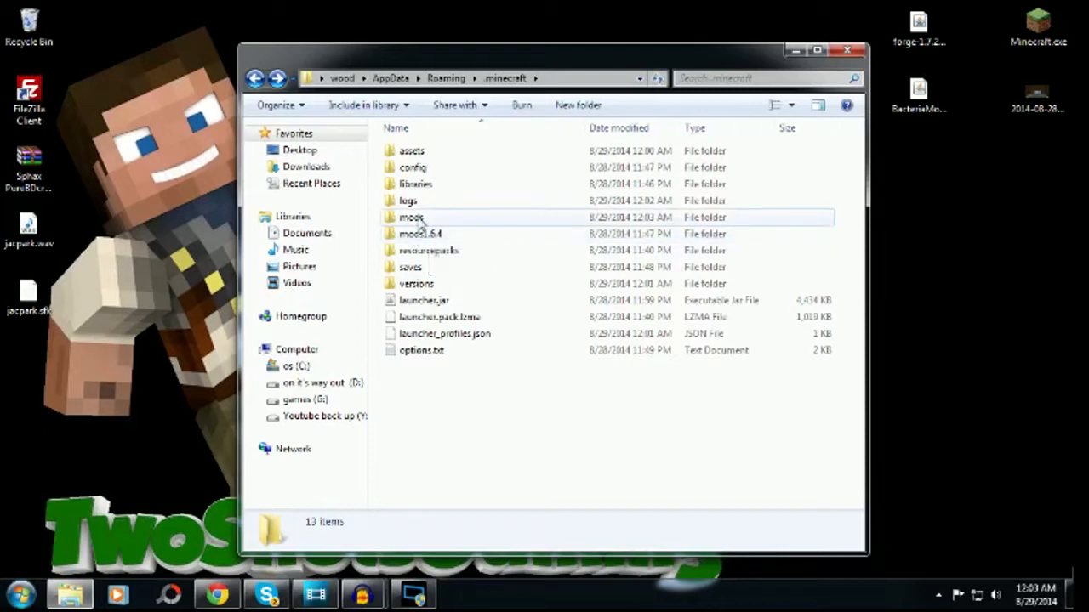
double_click(412, 218)
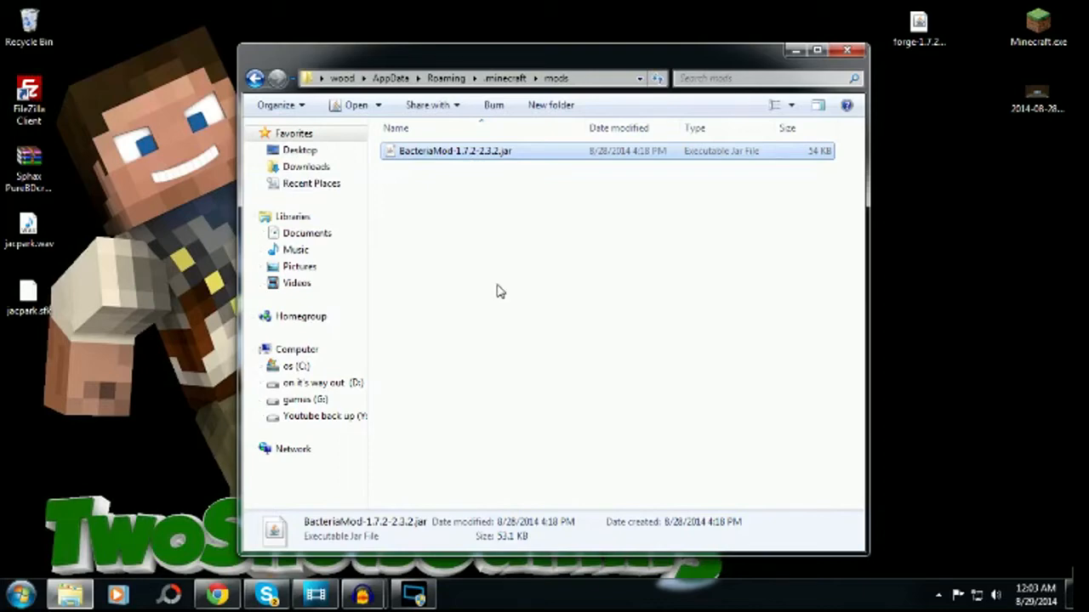
mouse_move(504, 296)
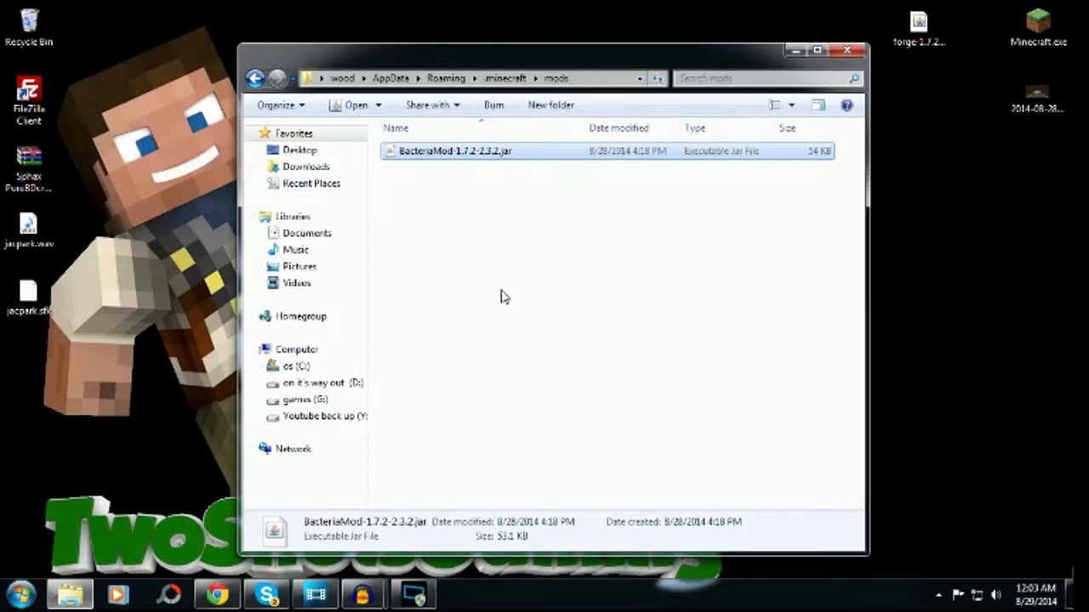
left_click(847, 51)
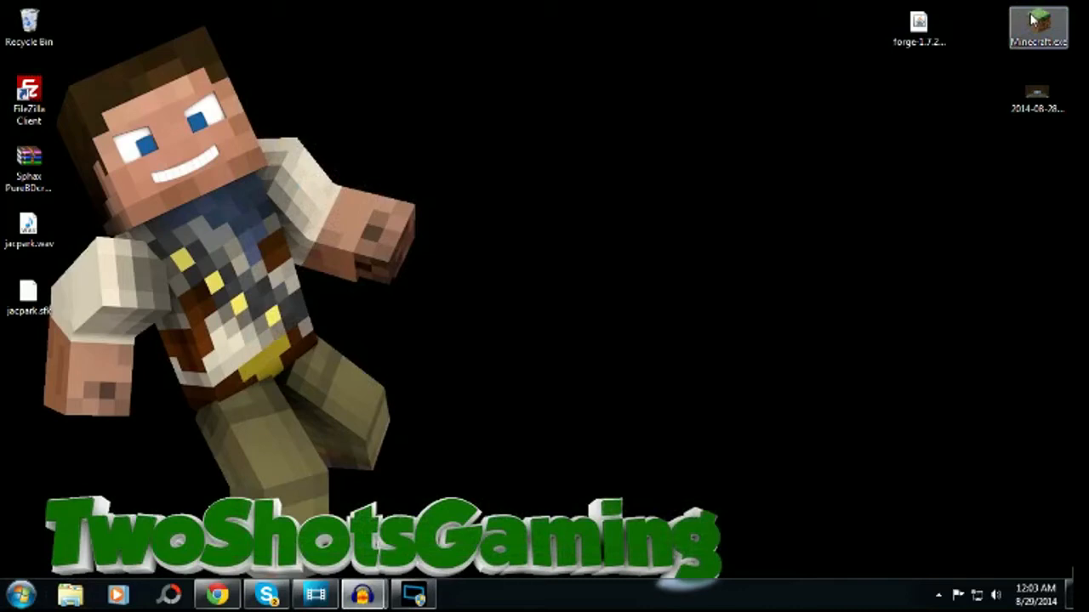
- Switch the profile to release 1.7.2-Forge10.12.0.1046, save it, and play the game
double_click(1038, 25)
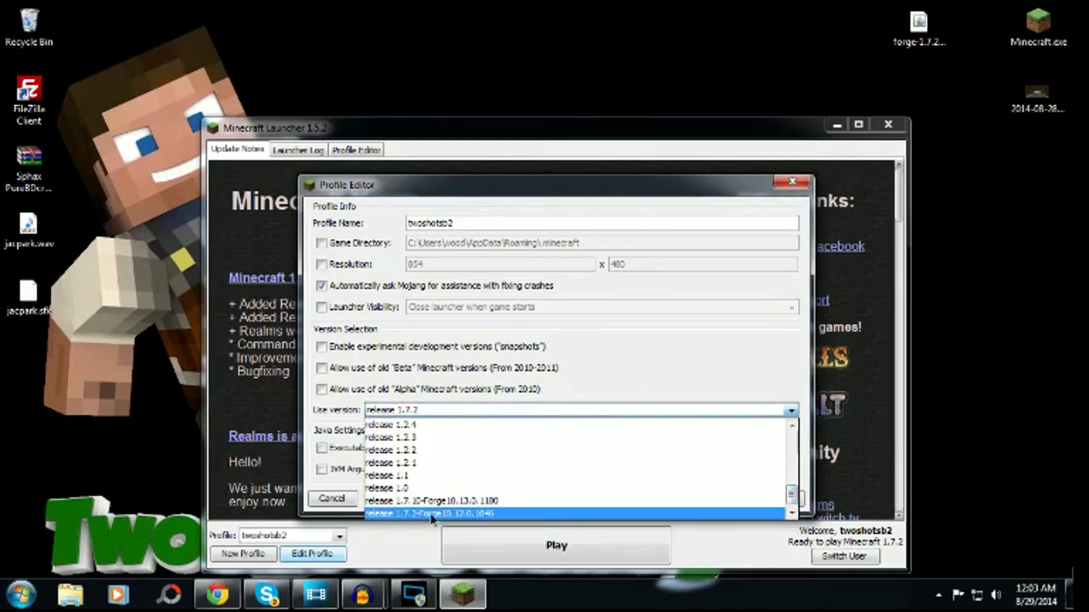
left_click(429, 514)
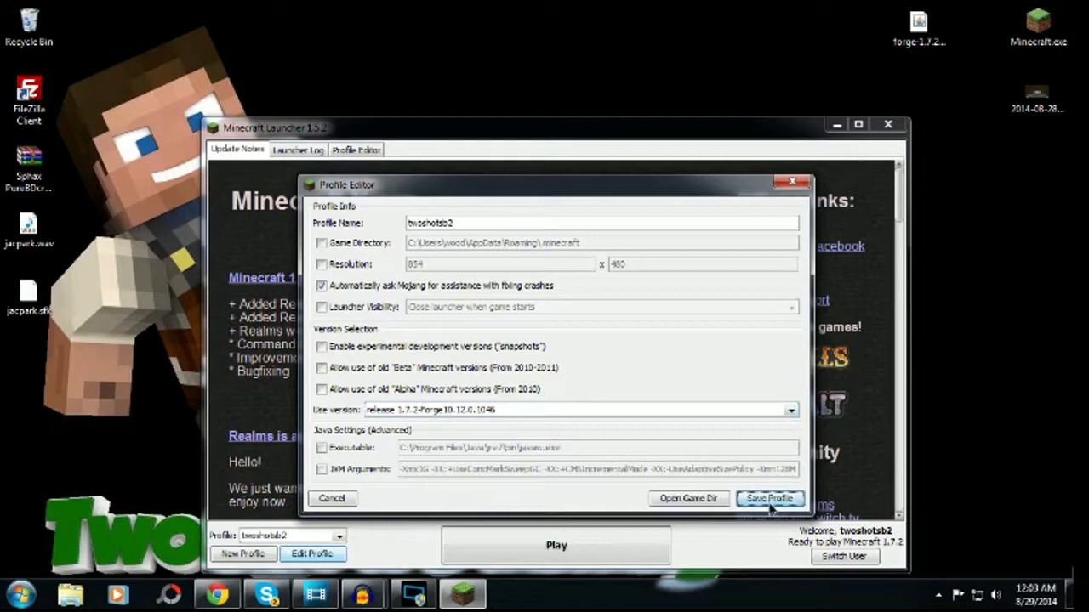
left_click(769, 498)
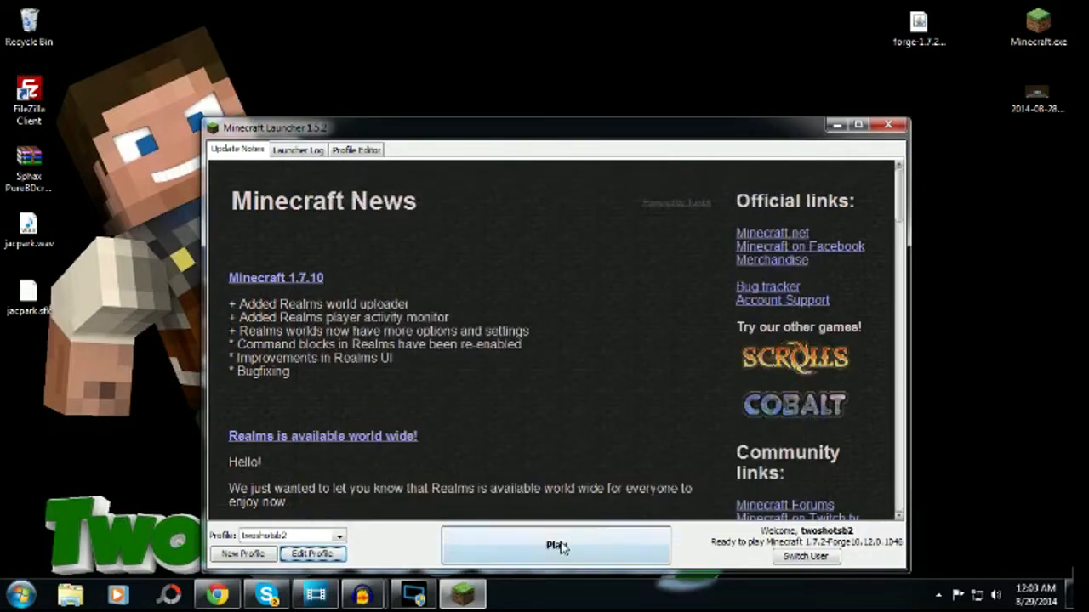
left_click(555, 544)
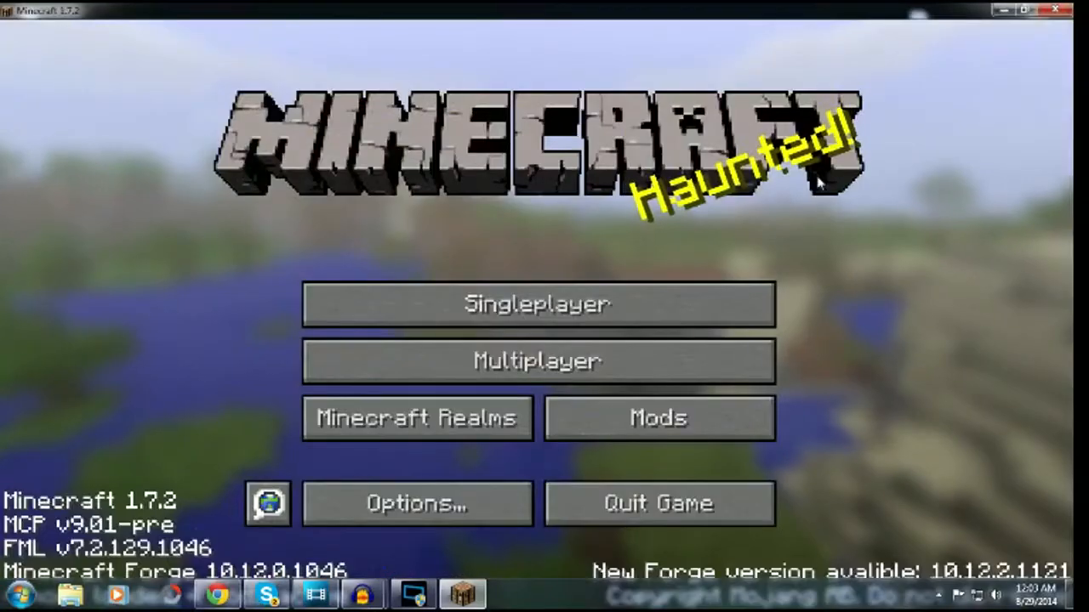
- Confirm Bacteria Mod appears in the loaded mods list
left_click(657, 419)
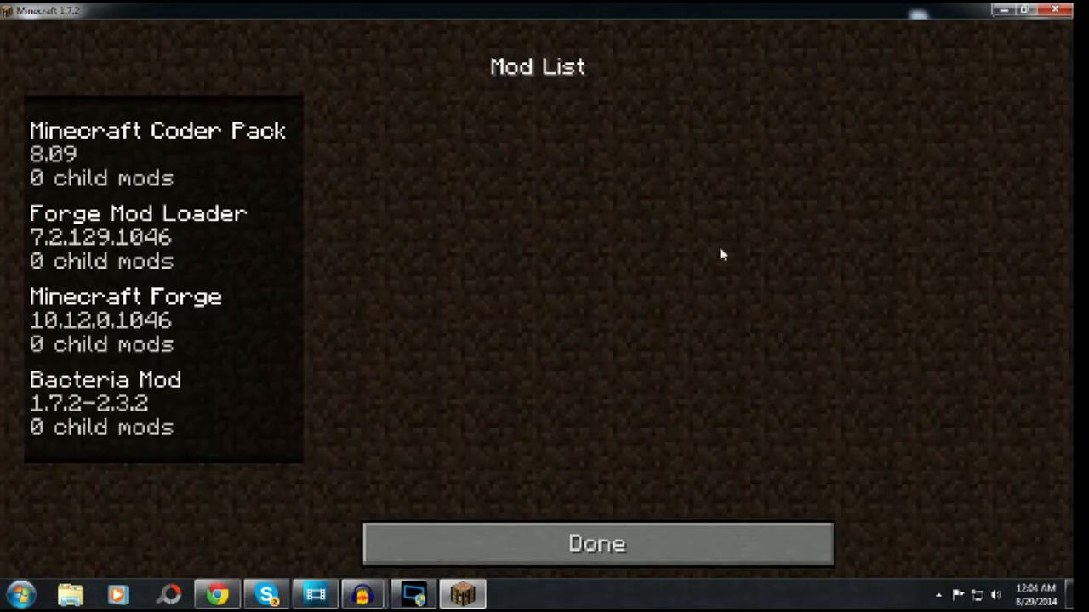
left_click(105, 400)
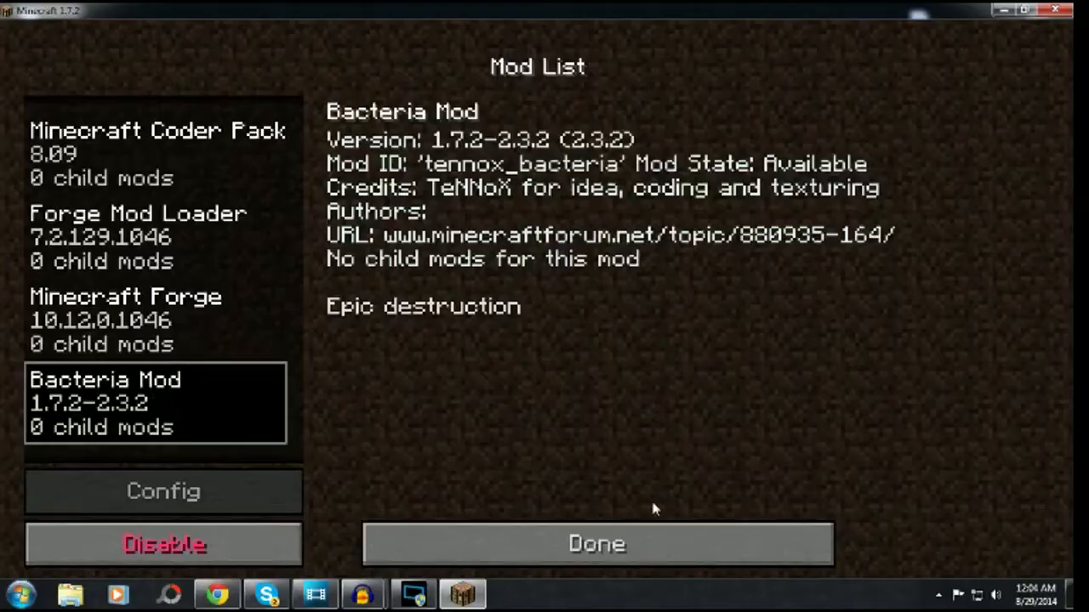
left_click(596, 544)
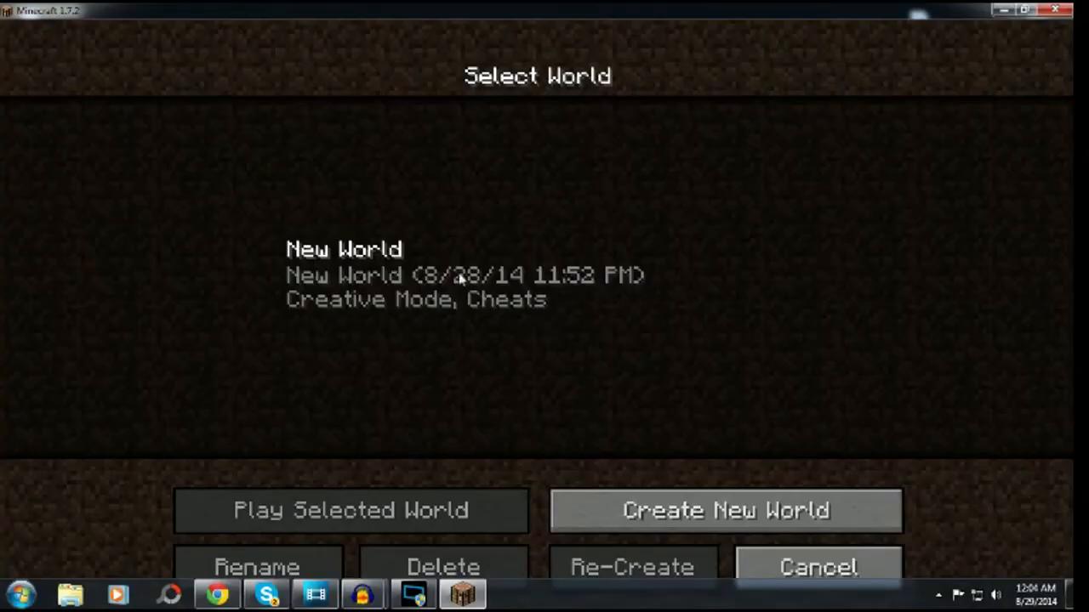
- Create a new world in Creative mode and enter it
left_click(725, 511)
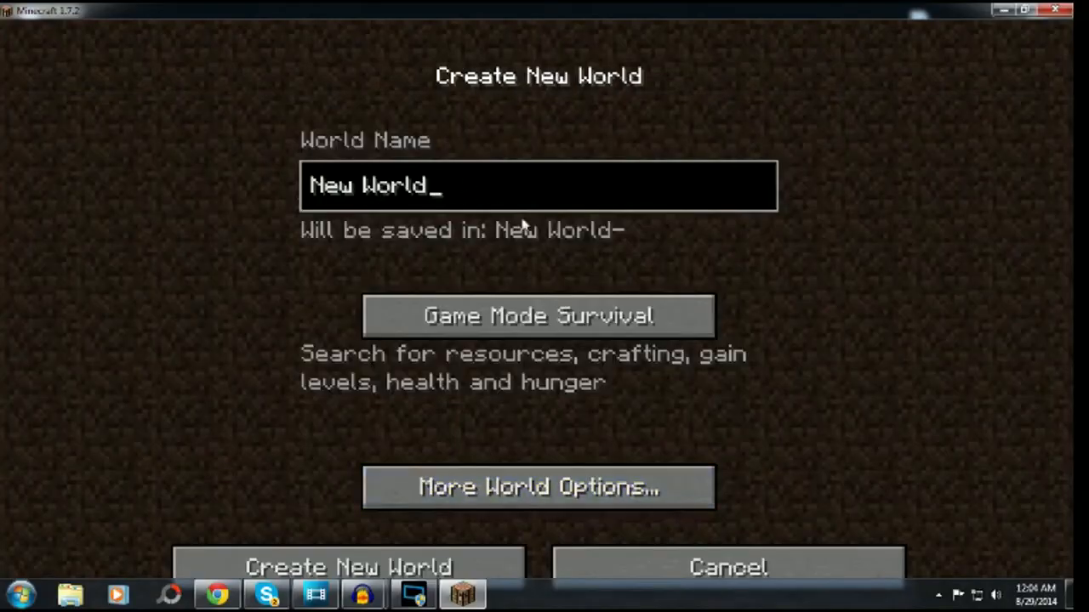
left_click(537, 314)
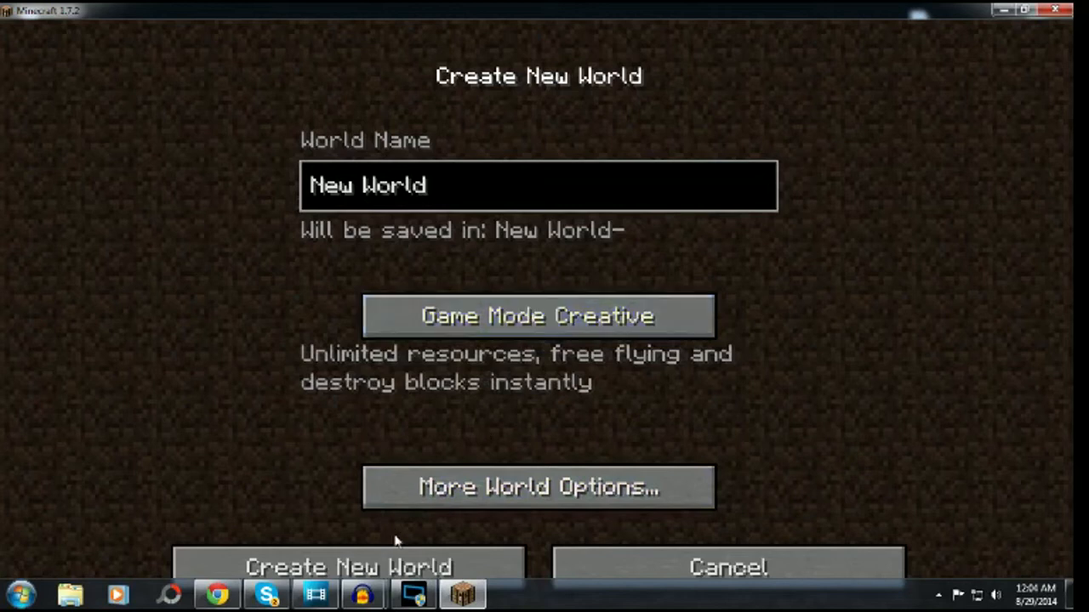
left_click(349, 567)
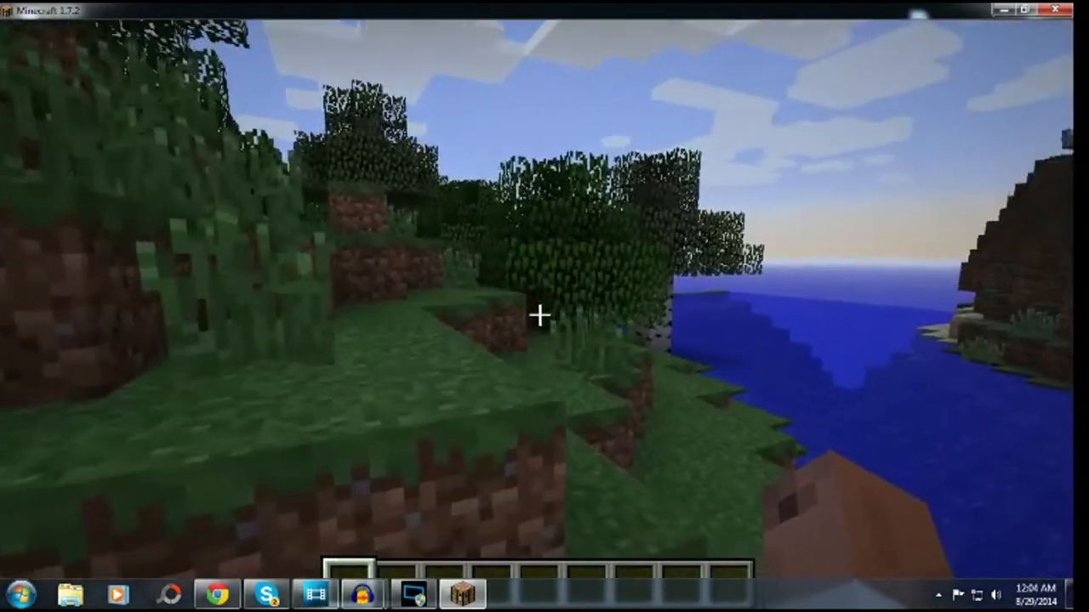
- Scroll the creative inventory to the Bacteria Mod items such as Bunch of Bacteria
key("e")
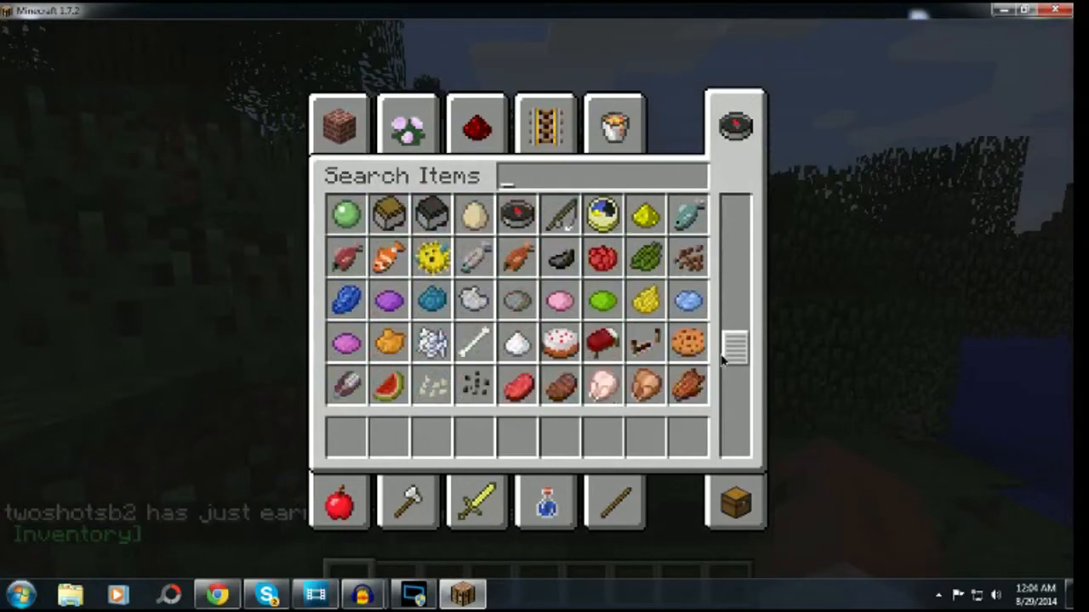
scroll("down", 3)
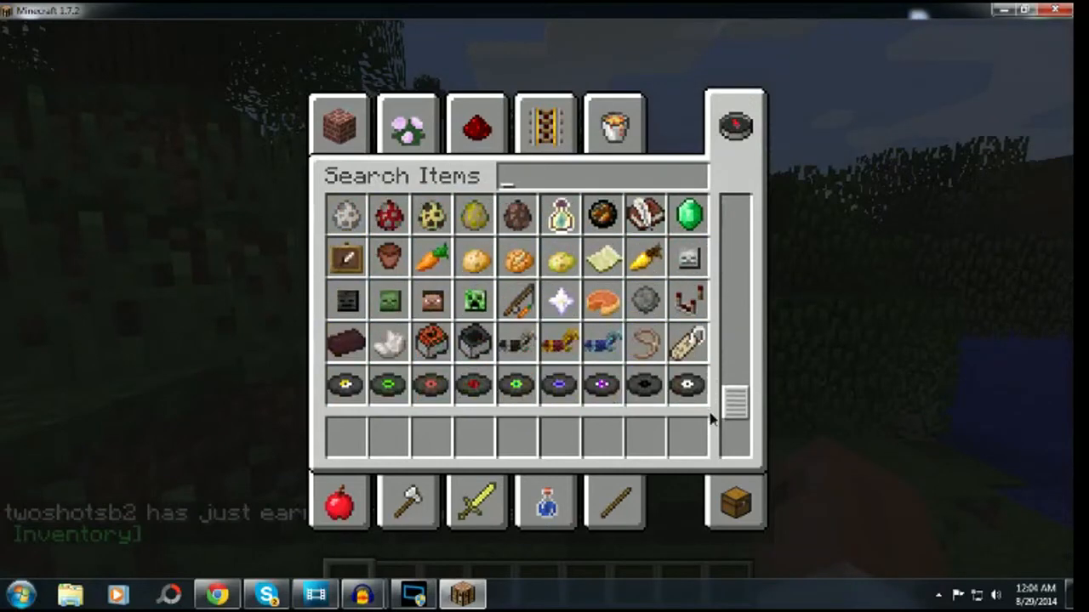
scroll("down", 3)
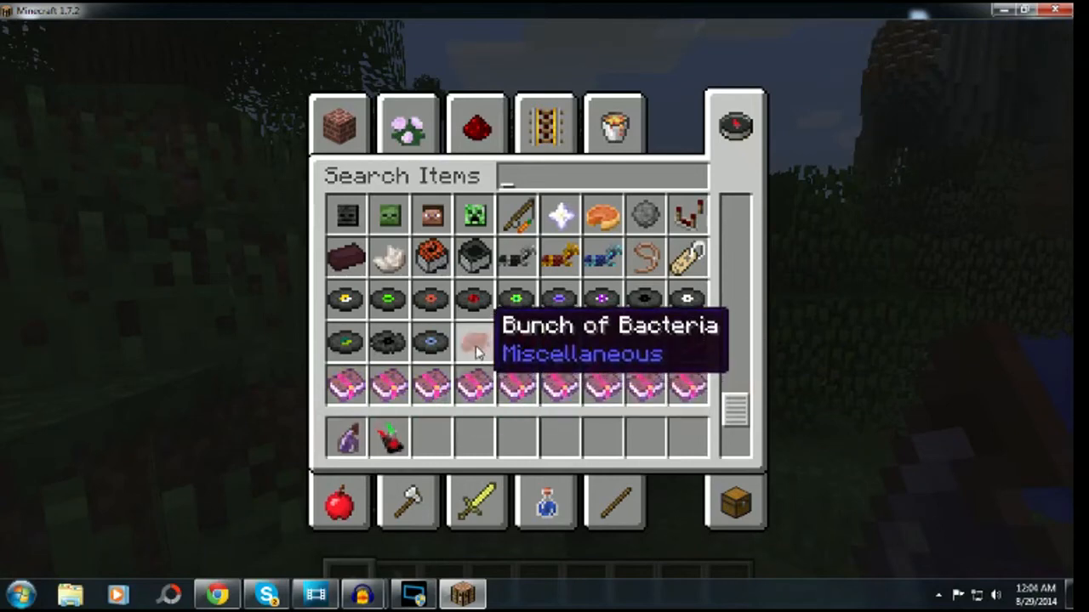
- Return to the world to use the bacteria jammer, briefly checking the creative inventory
key("Escape")
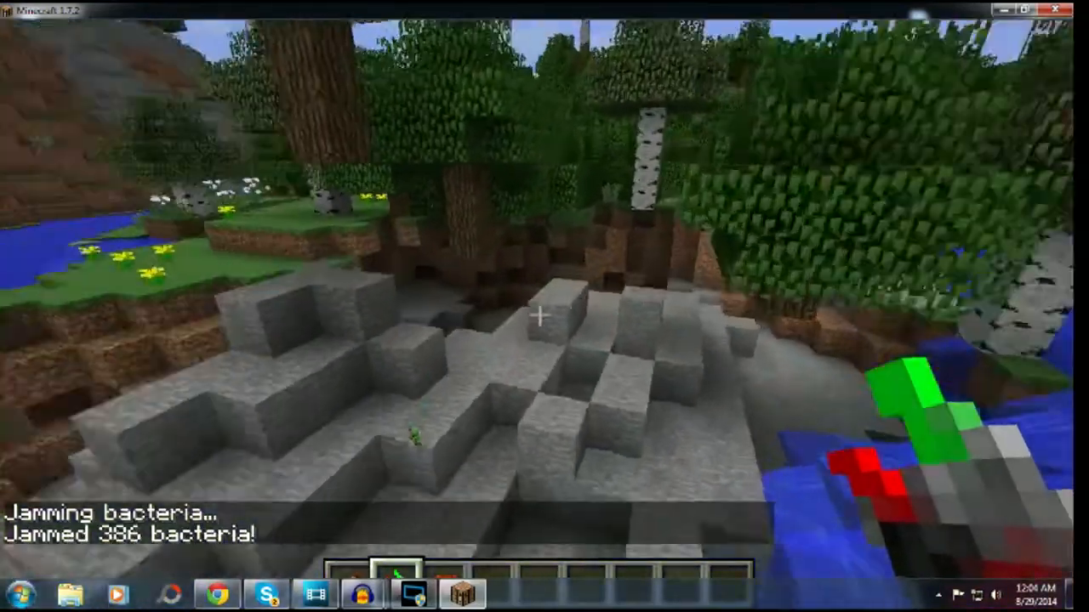
mouse_move(544, 307)
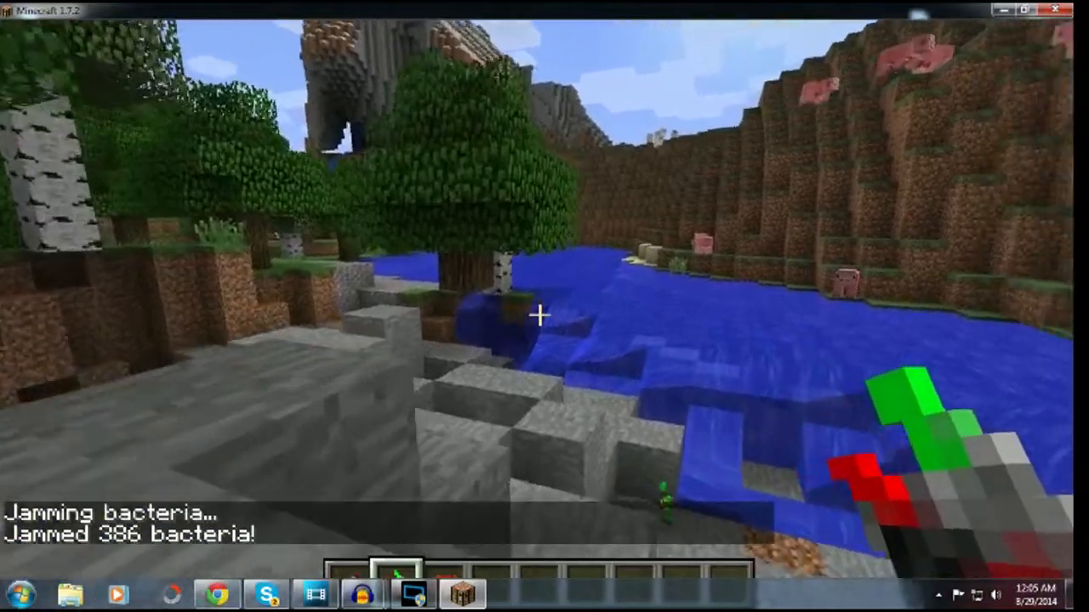
key("e")
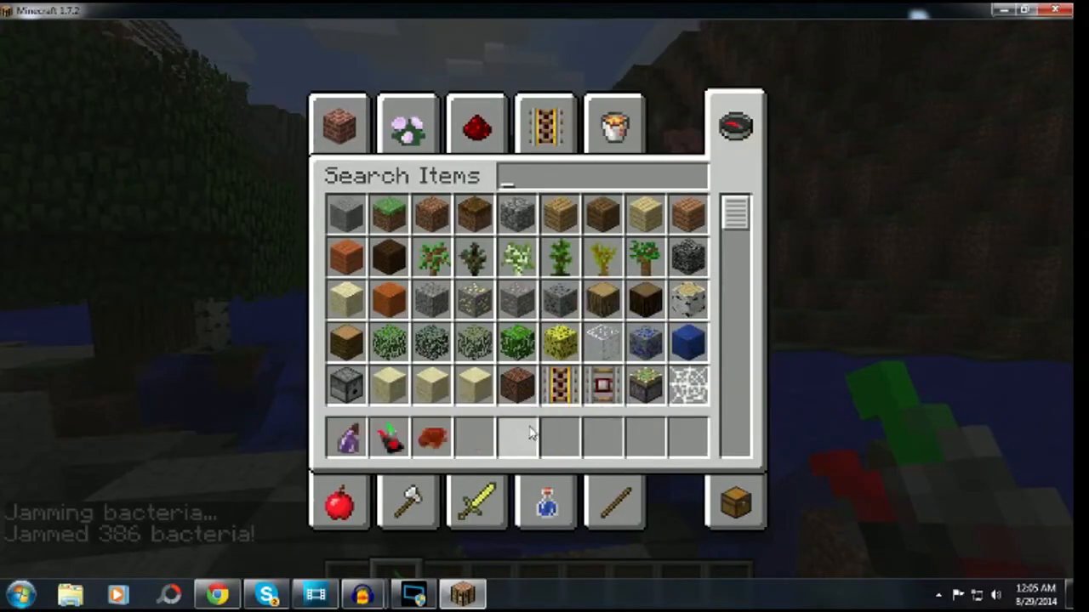
key("Escape")
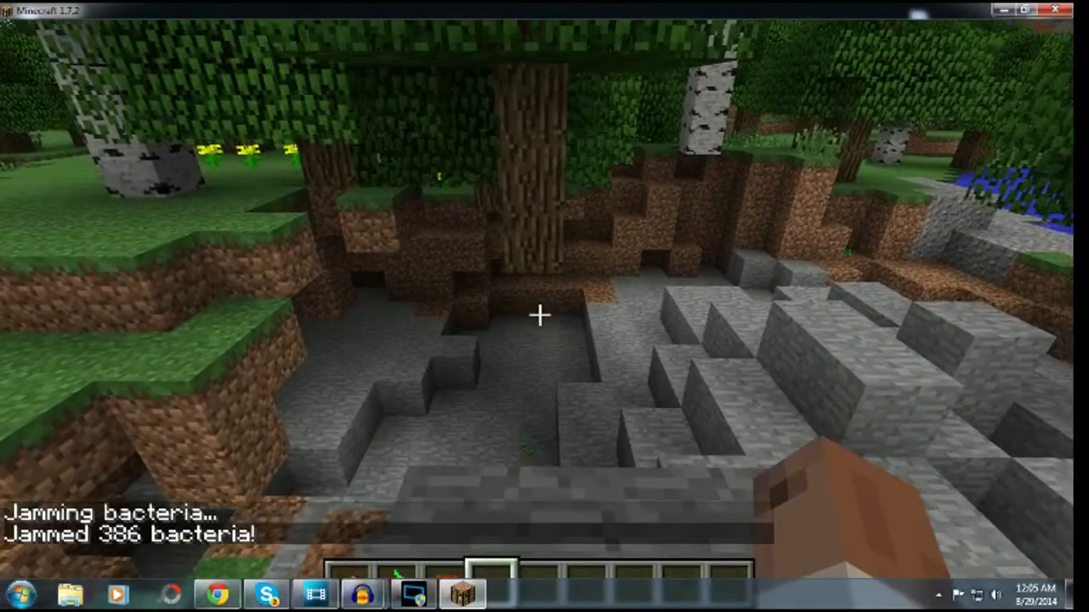